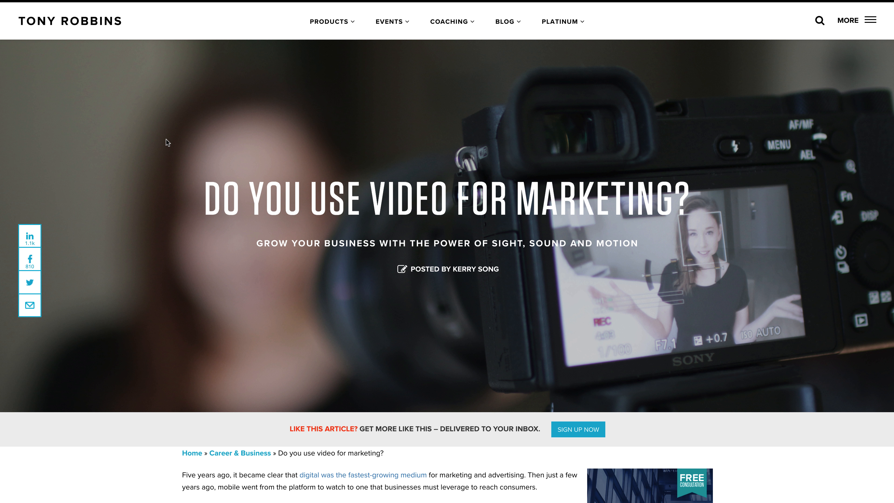
- Scroll the 'Do You Use Video for Marketing?' interview down to the author bio at the bottom
scroll("down", 3)
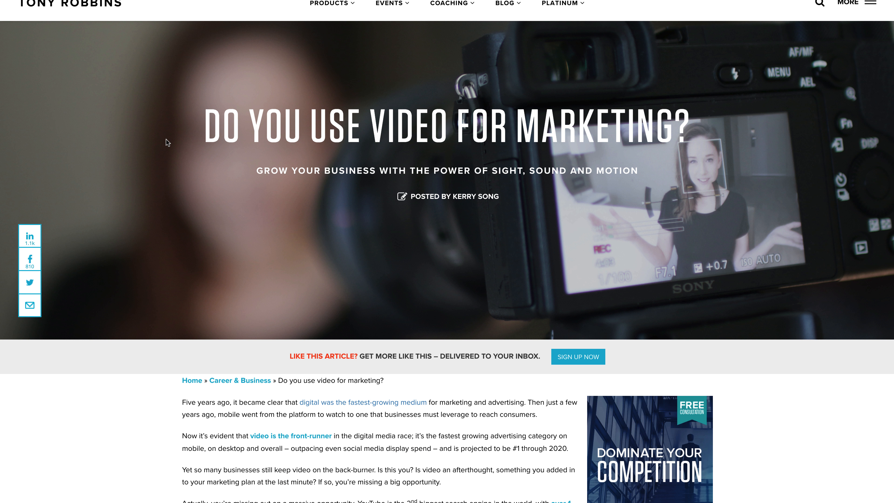
scroll("down", 3)
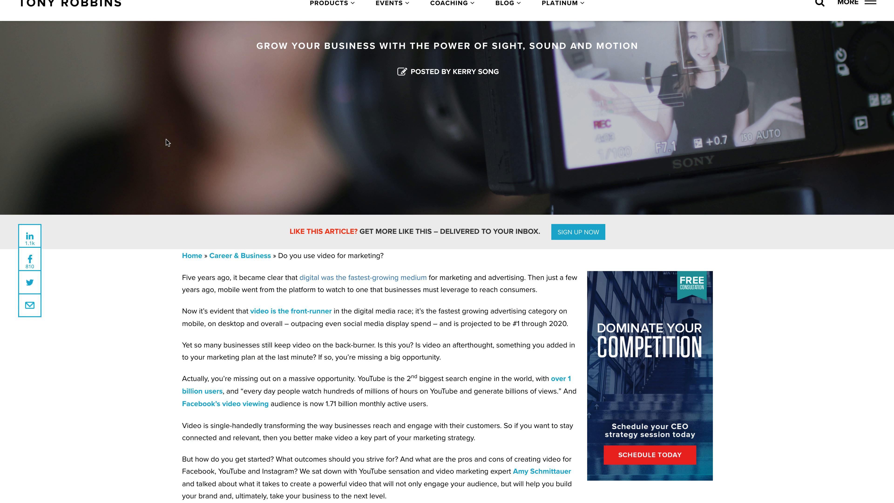
scroll("down", 3)
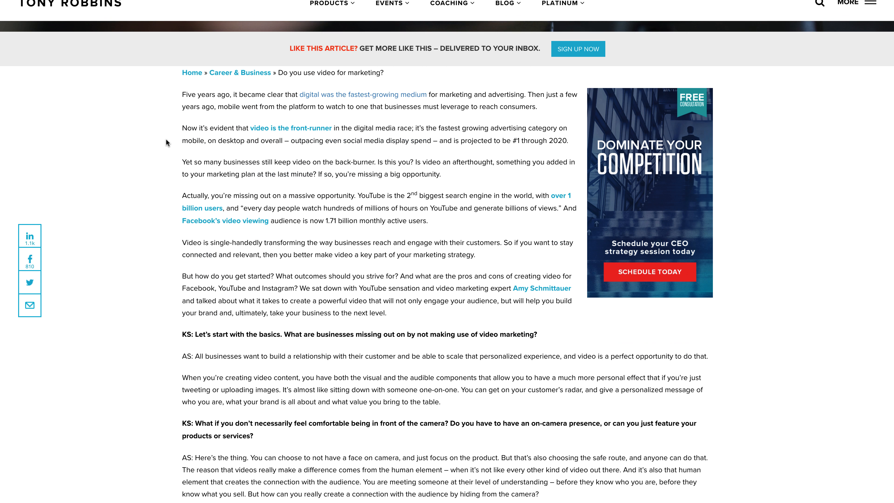
scroll("down", 3)
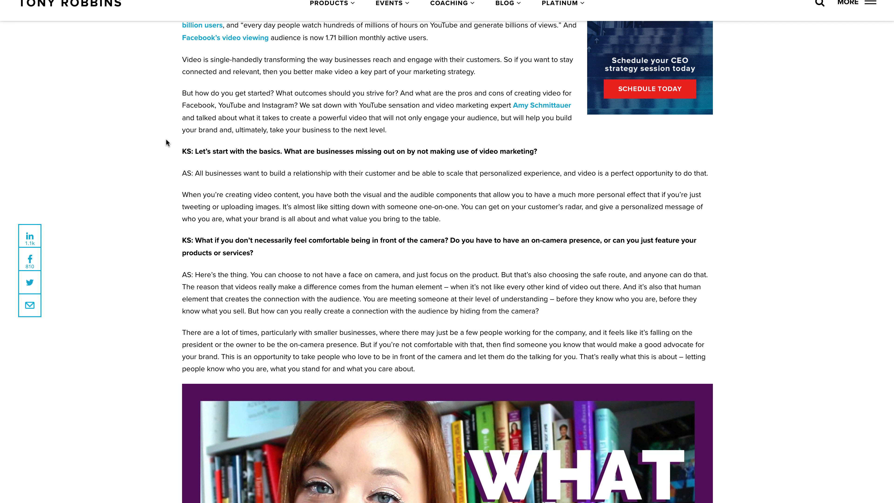
scroll("down", 3)
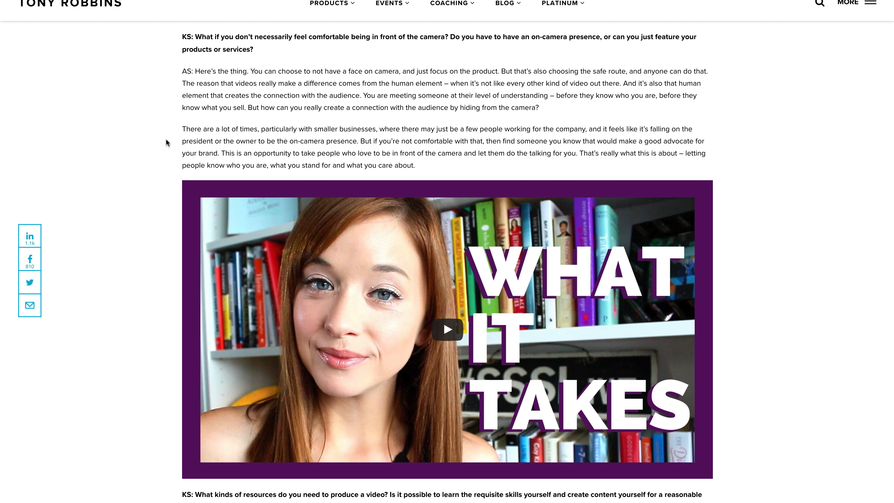
scroll("down", 3)
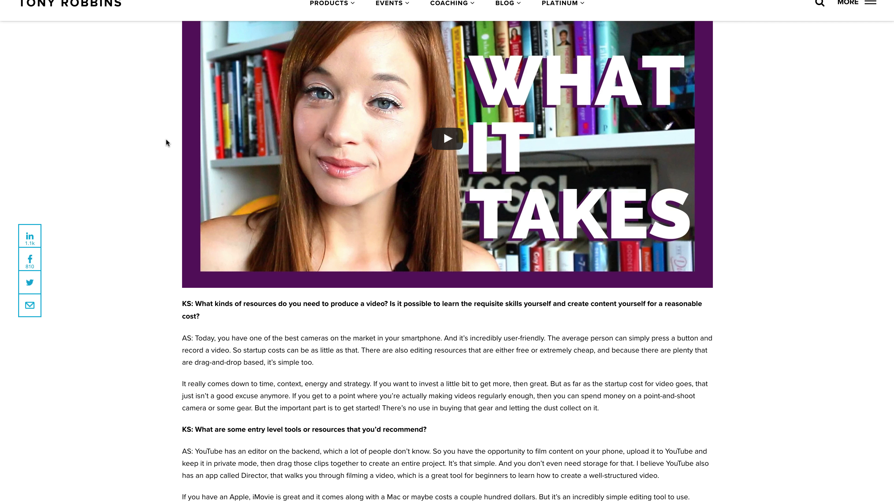
scroll("down", 3)
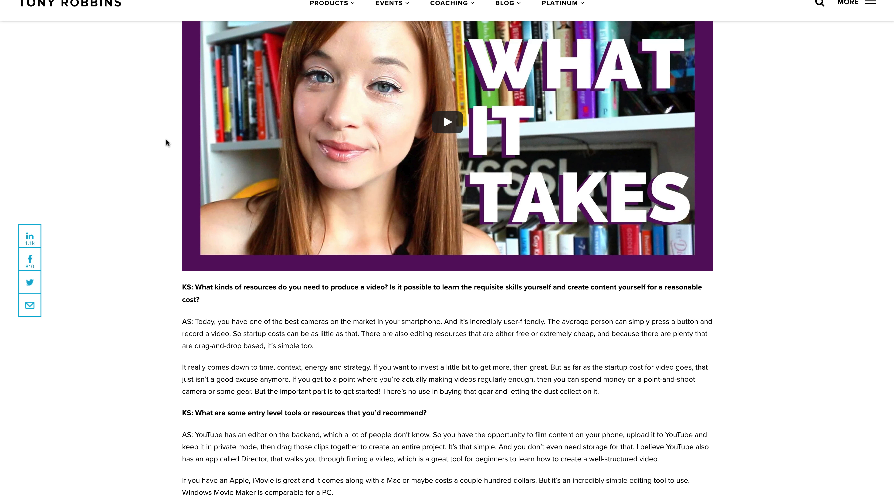
scroll("down", 3)
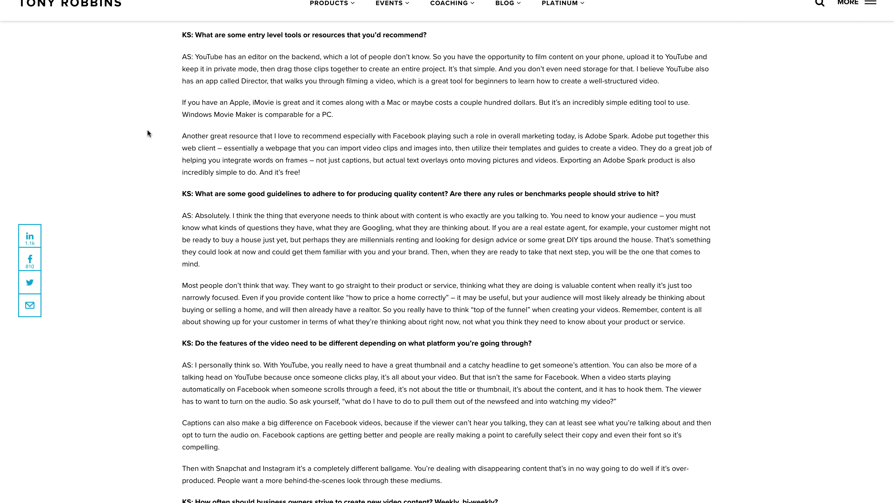
scroll("down", 3)
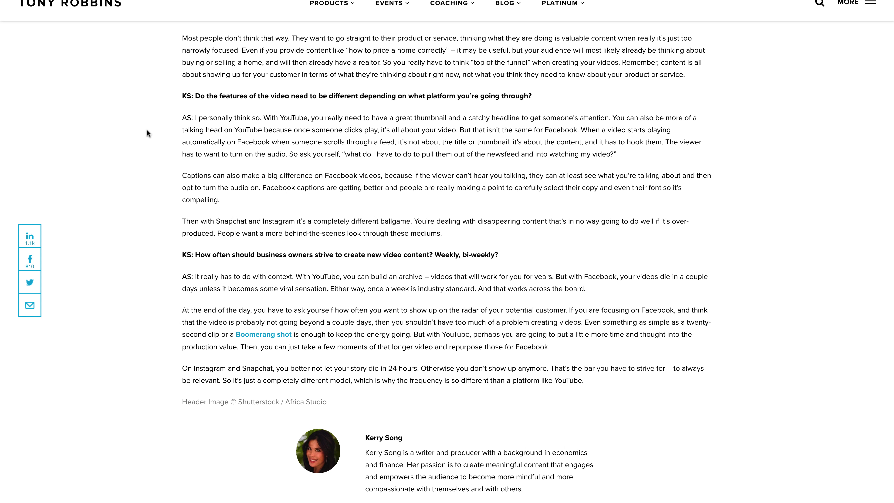
scroll("up", 3)
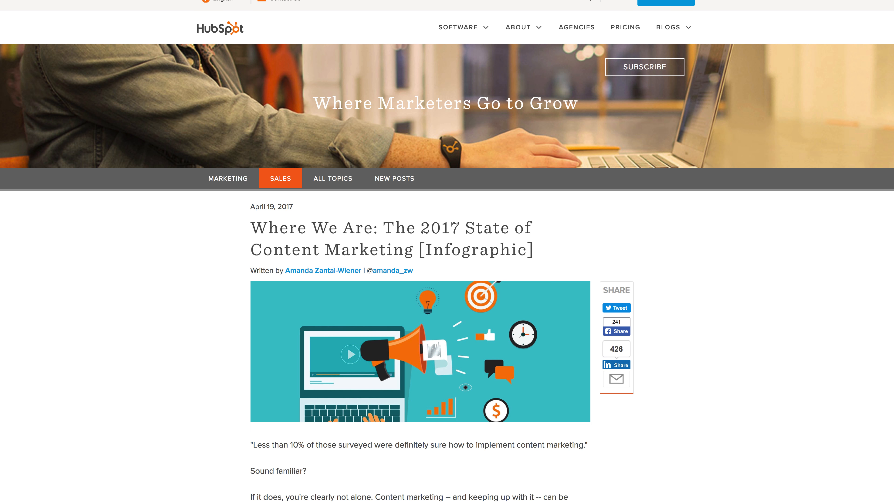
mouse_move(145, 297)
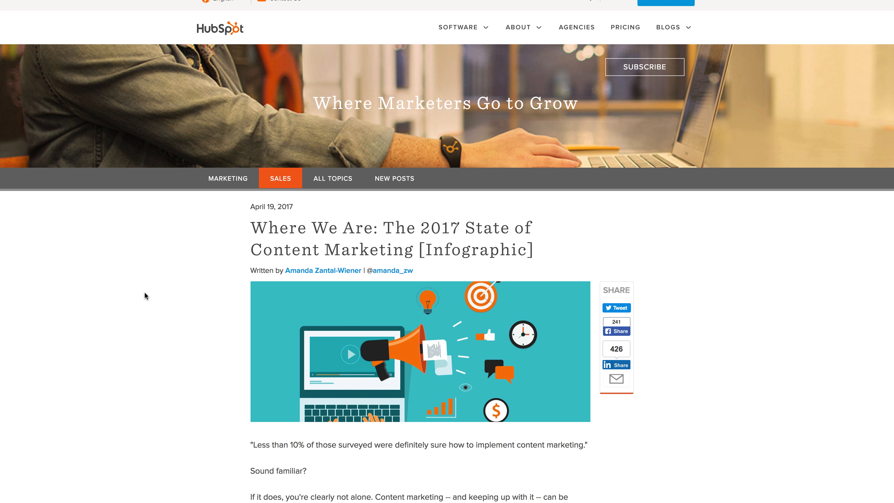
mouse_move(146, 301)
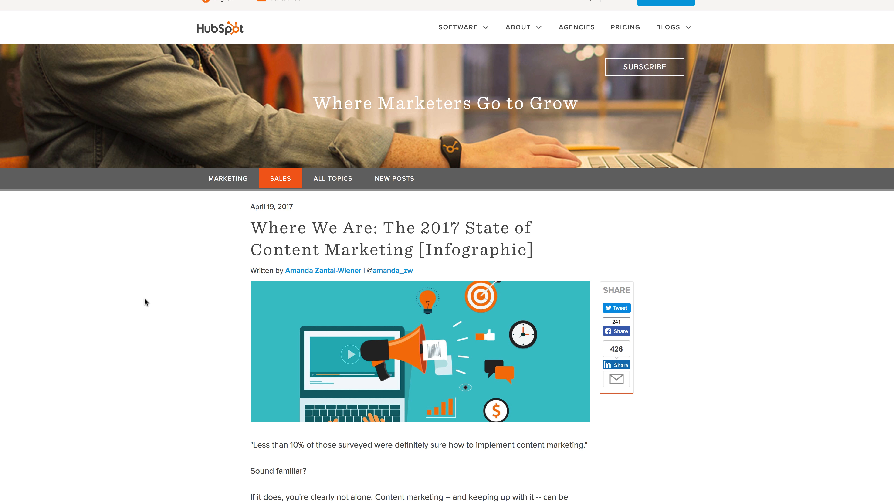
- Scroll the 'Where We Are: The 2017 State of Content Marketing' introduction down to the infographic's marketing-outlook figures
scroll("down", 3)
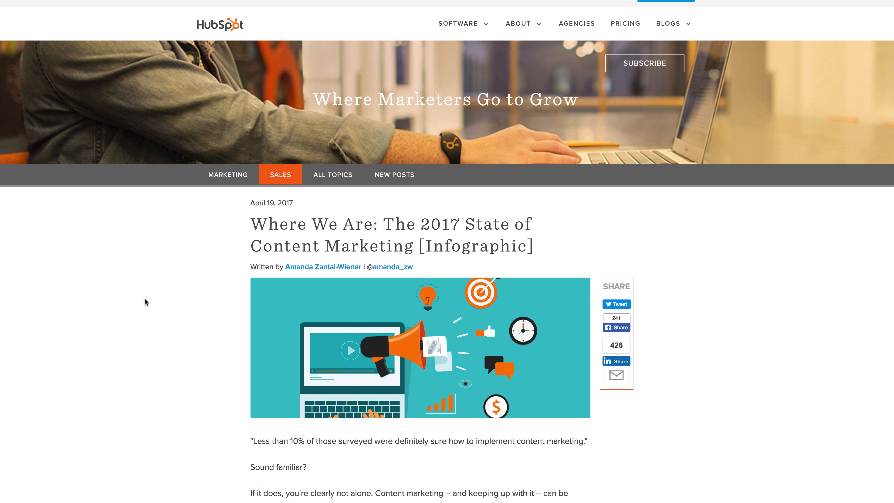
scroll("down", 3)
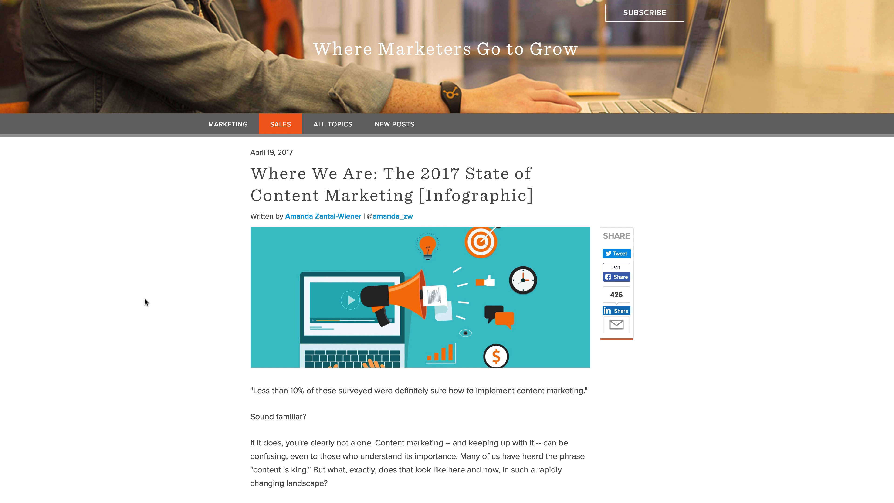
scroll("down", 3)
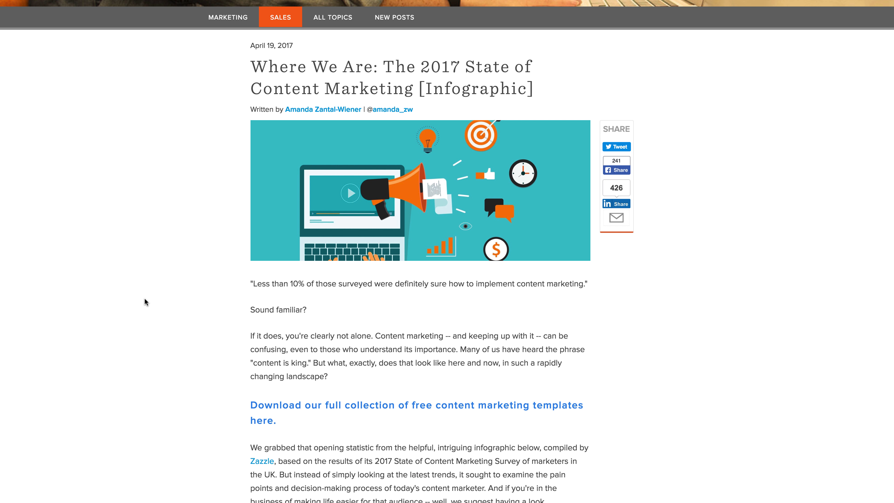
scroll("down", 3)
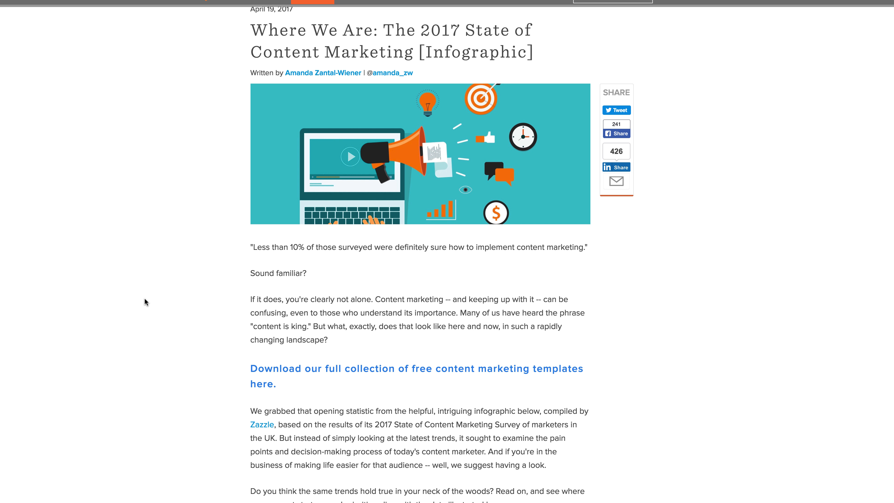
scroll("down", 3)
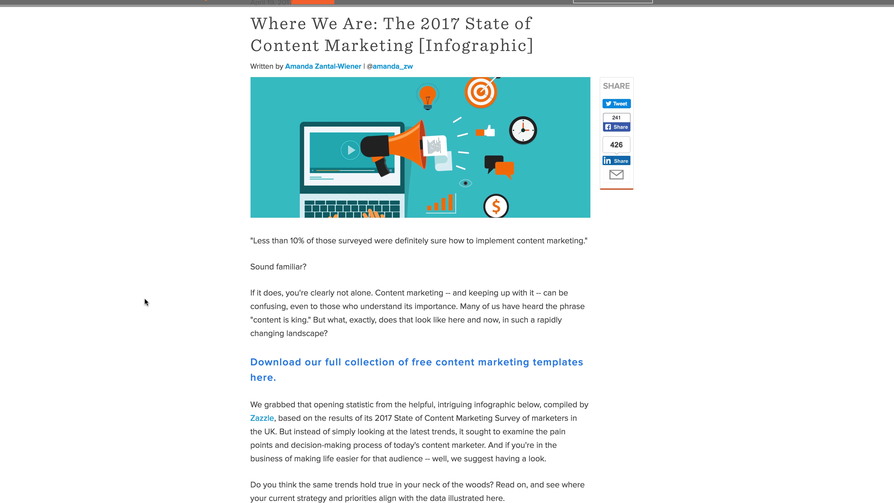
scroll("down", 3)
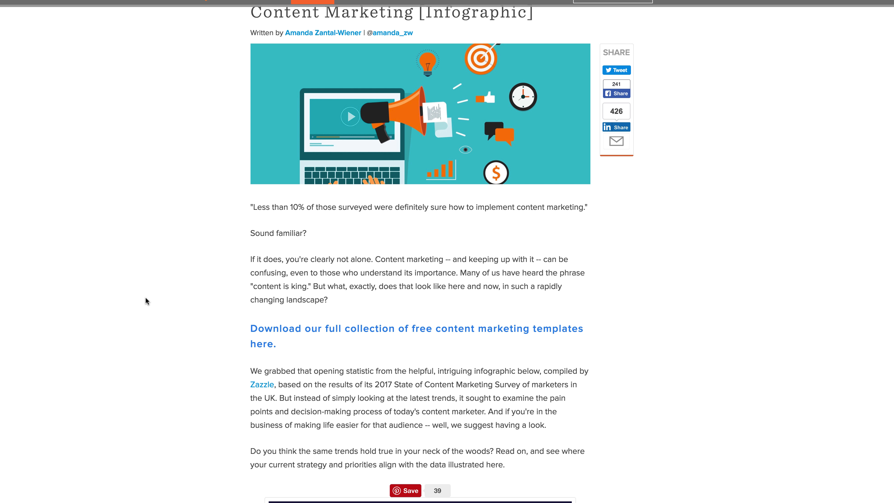
scroll("down", 3)
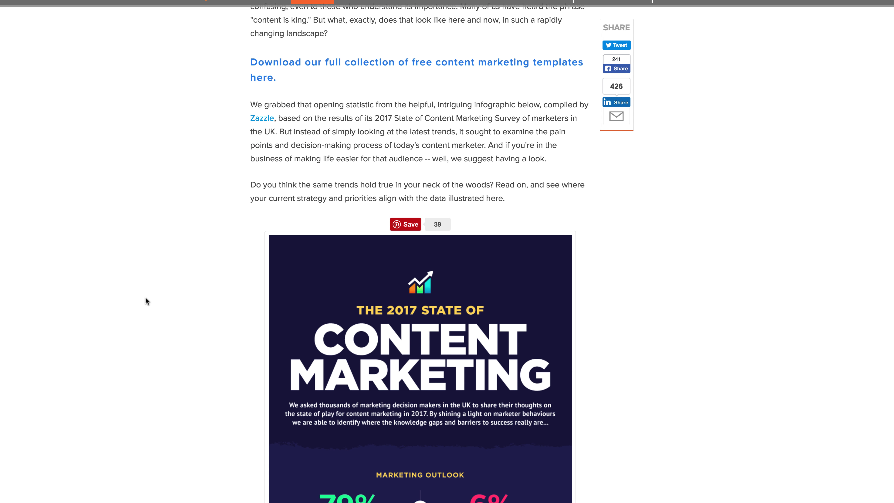
scroll("down", 3)
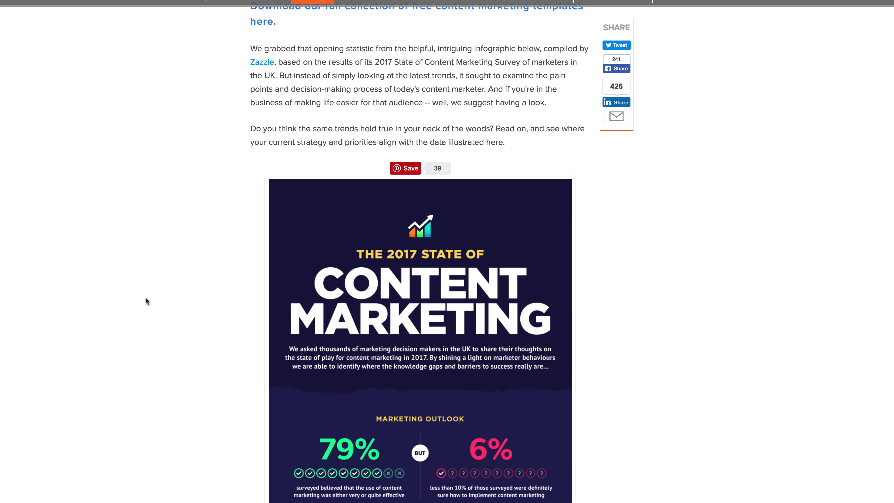
- Scroll the infographic from the measurement chart through the budget and content distribution sections
scroll("down", 3)
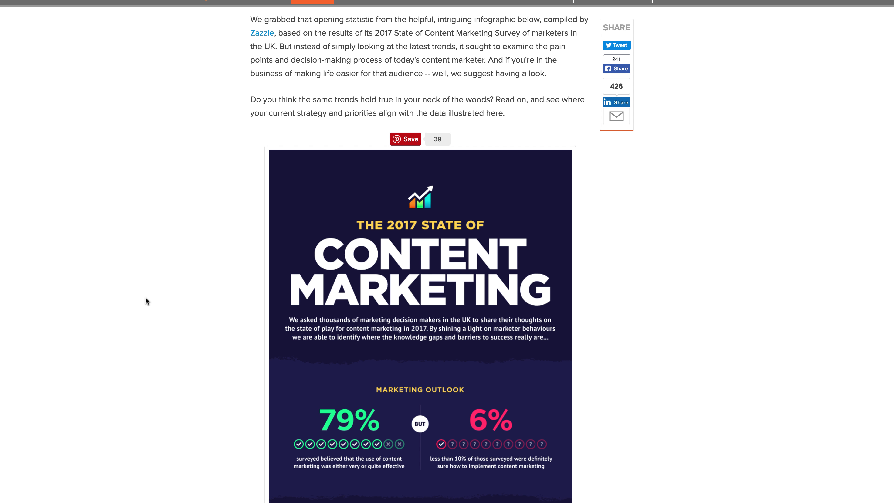
scroll("down", 3)
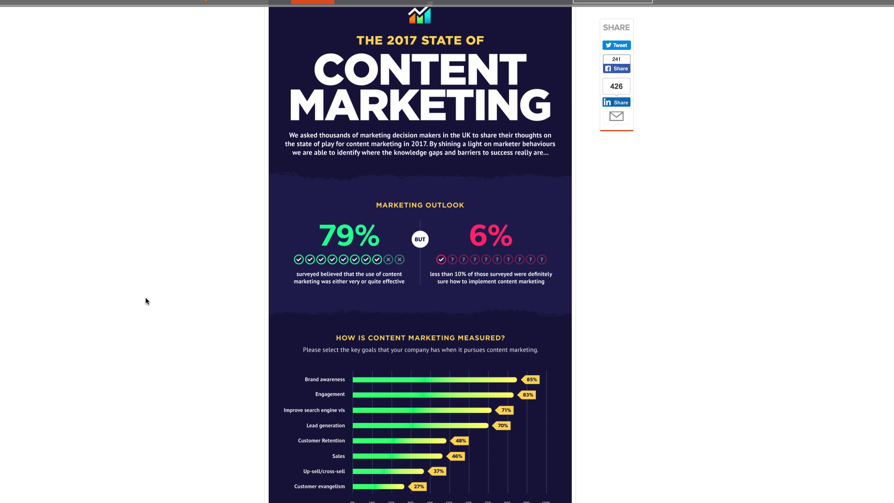
scroll("down", 3)
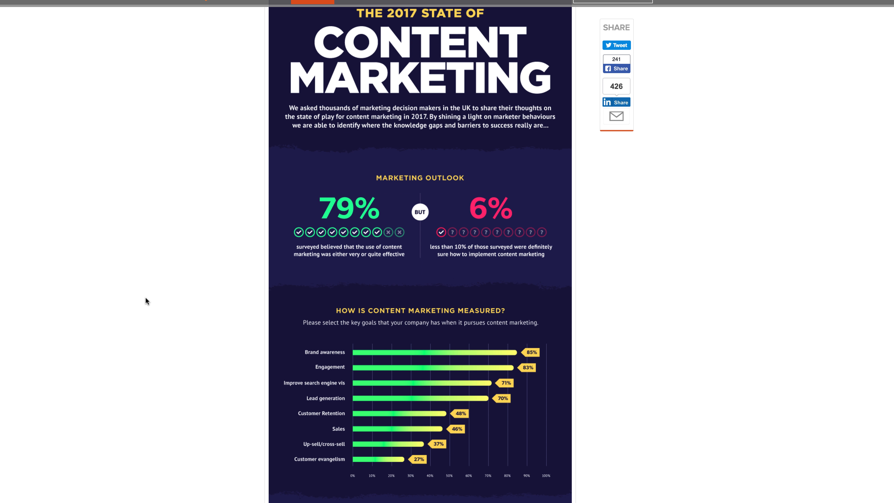
scroll("down", 3)
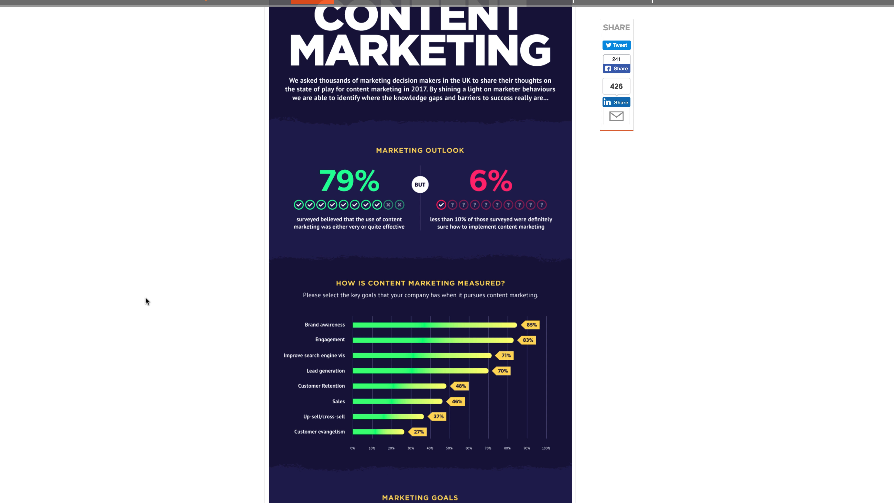
mouse_move(144, 301)
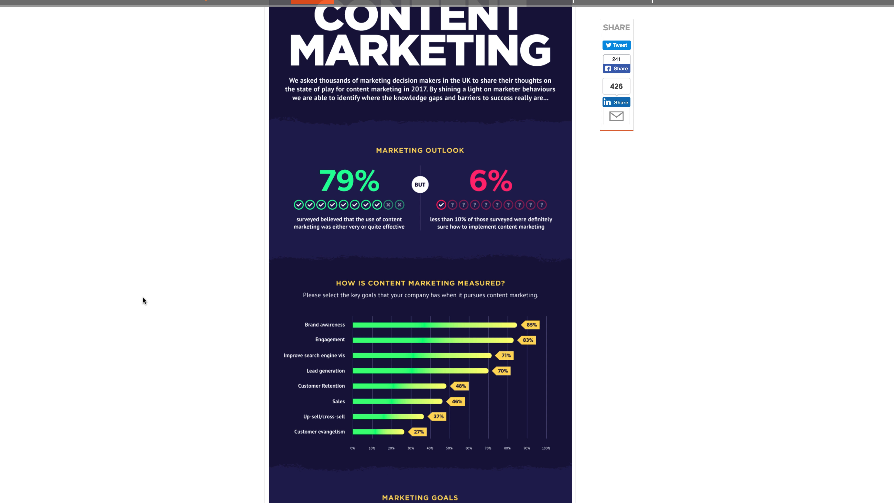
scroll("down", 3)
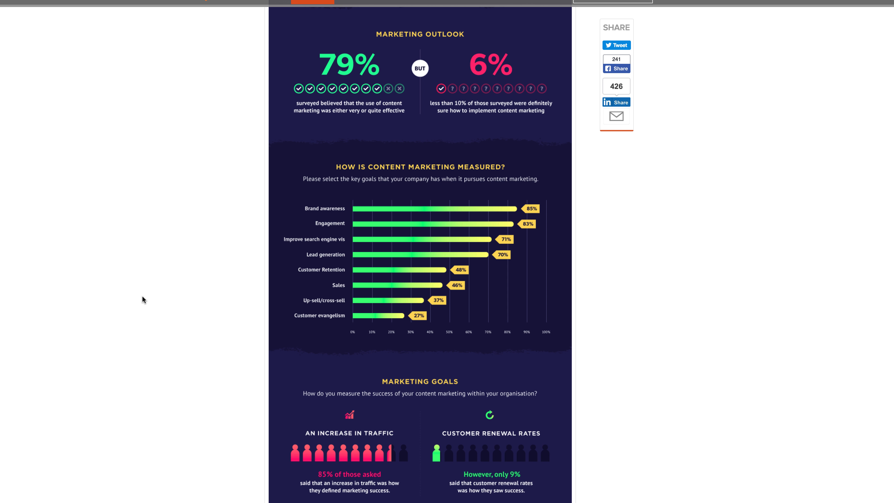
scroll("down", 3)
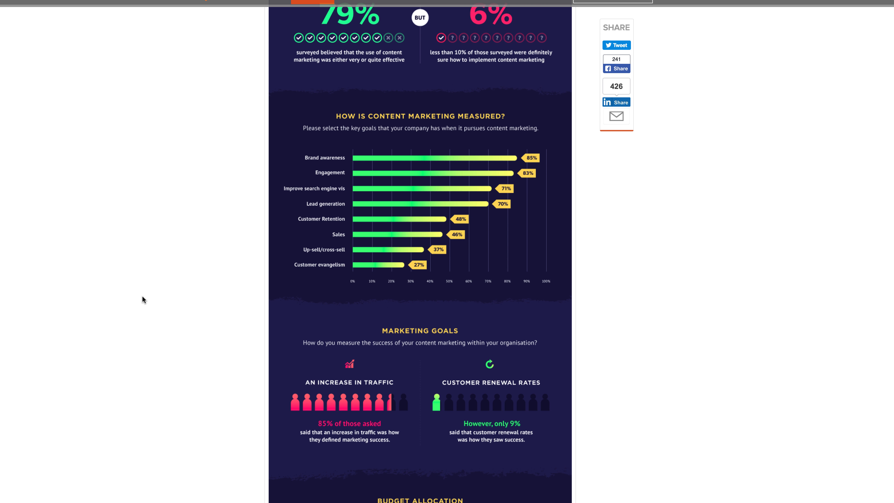
scroll("down", 3)
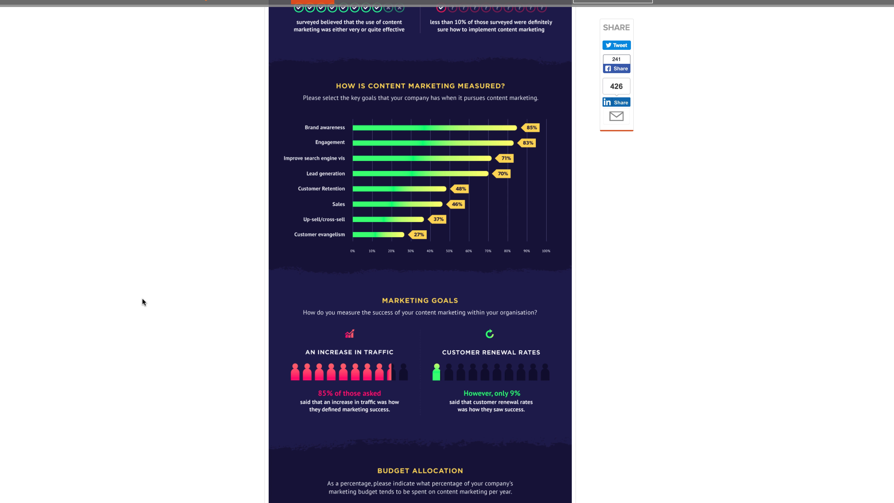
scroll("down", 3)
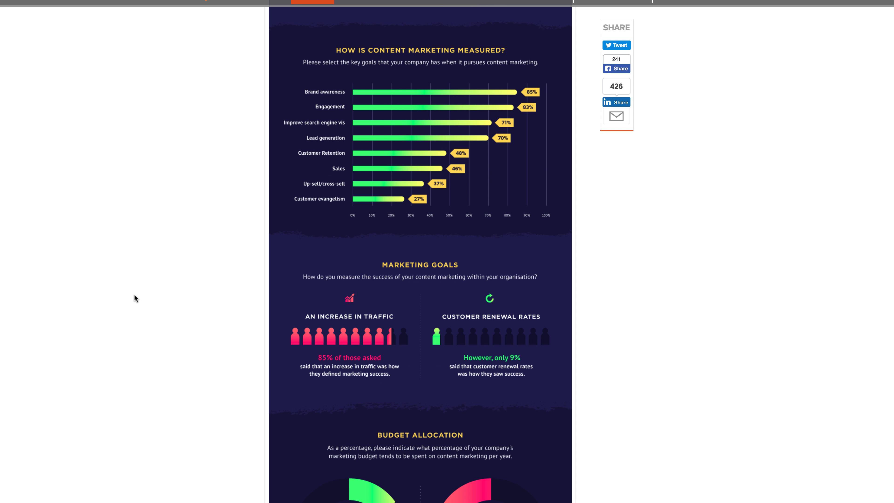
scroll("down", 3)
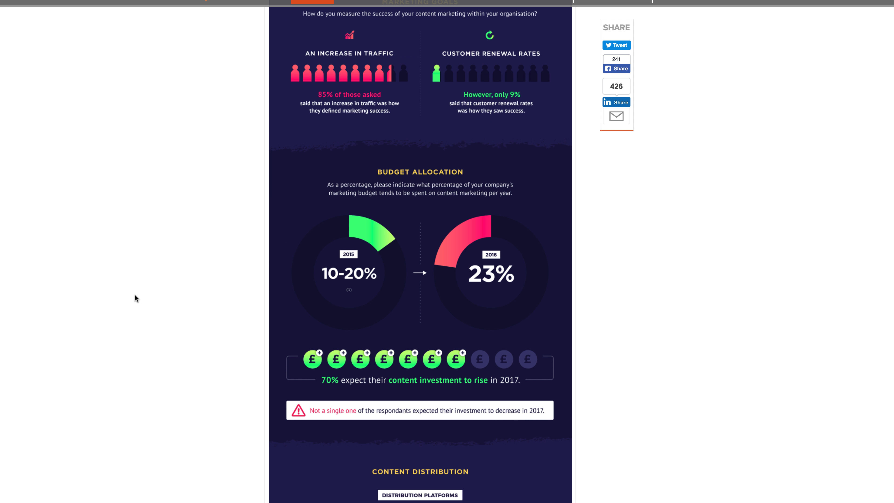
scroll("down", 3)
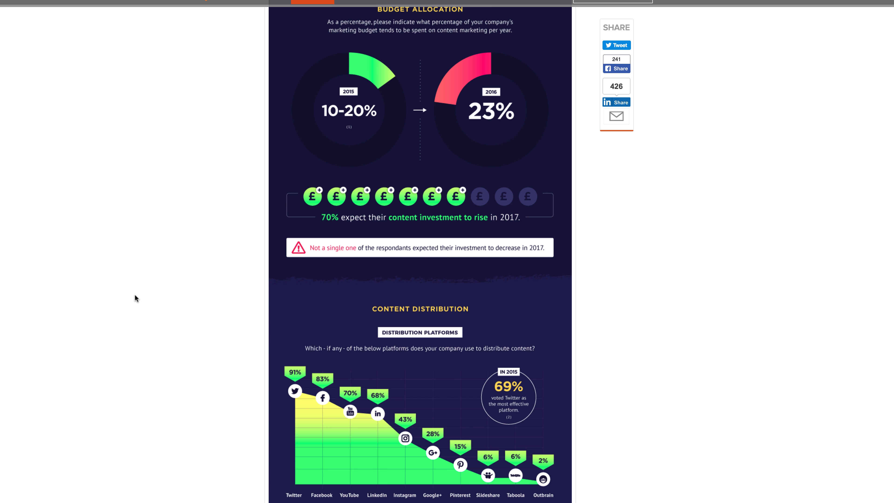
- Continue through the marketing challenges and knowledge charts to the Team Clarity figures and survey source note
scroll("down", 3)
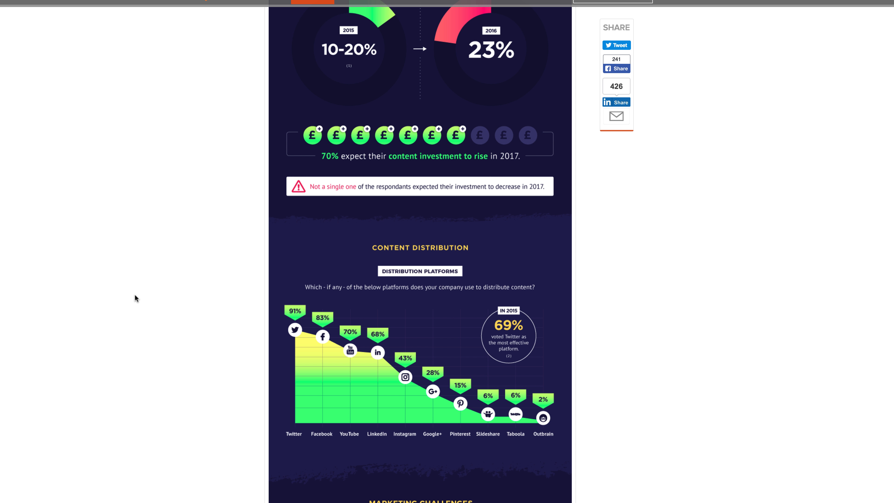
scroll("down", 3)
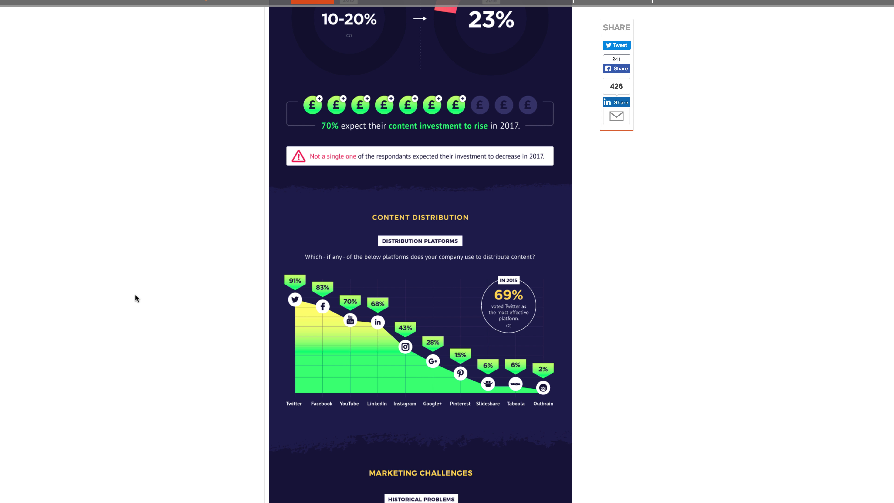
scroll("down", 3)
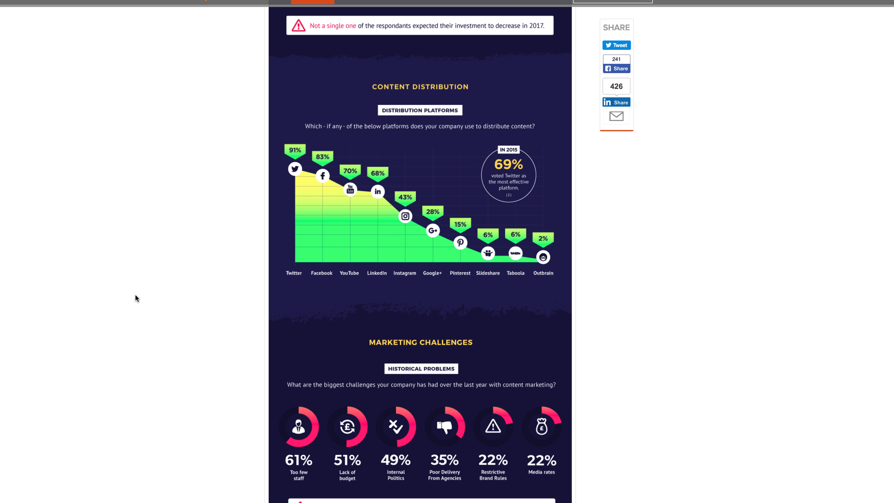
scroll("down", 3)
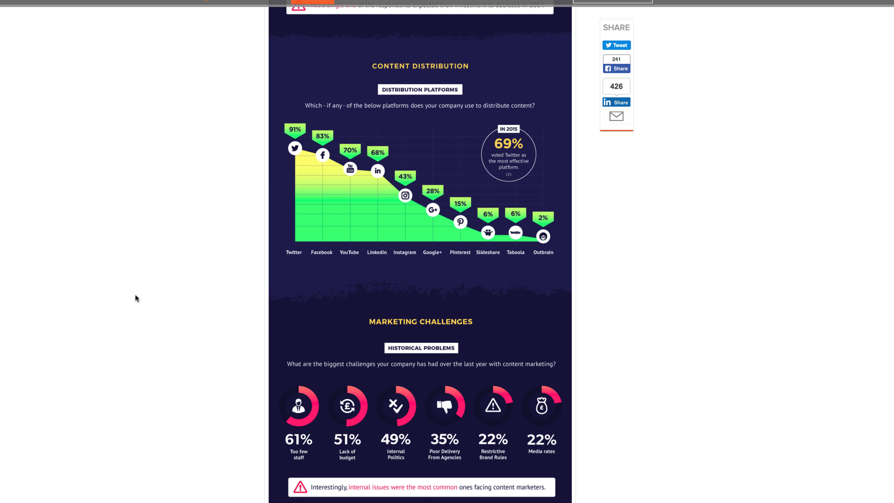
scroll("down", 3)
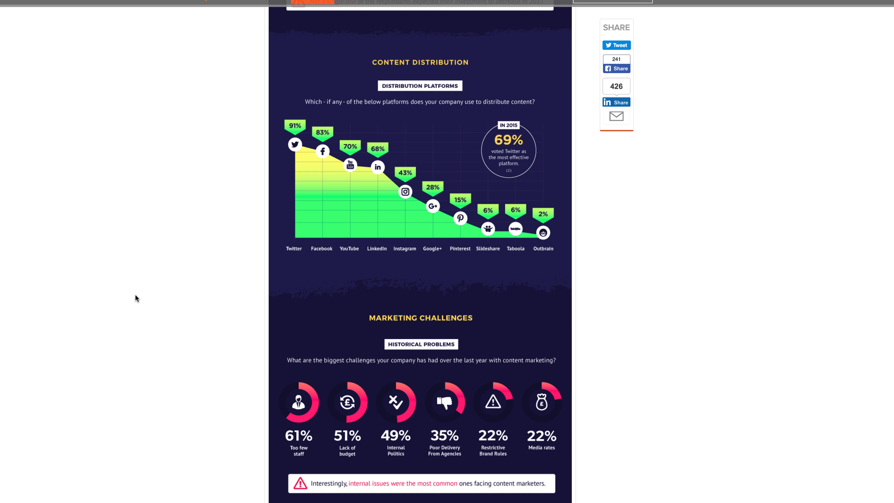
scroll("down", 3)
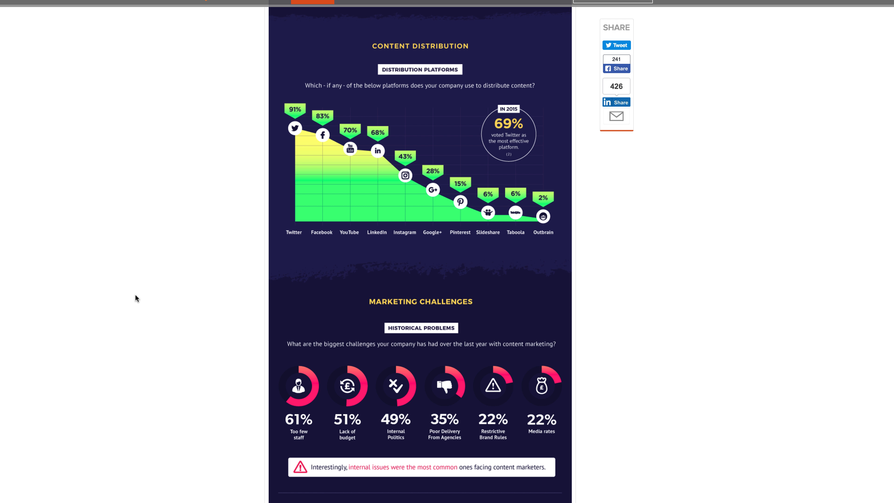
scroll("down", 3)
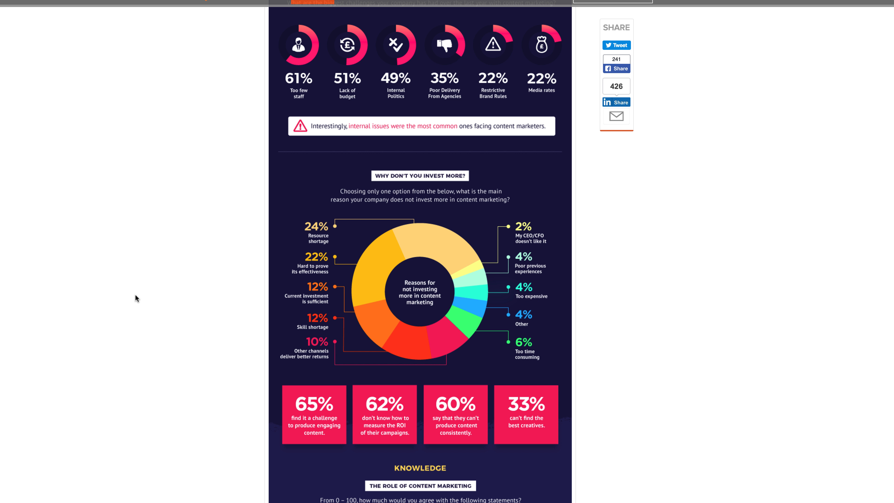
scroll("down", 3)
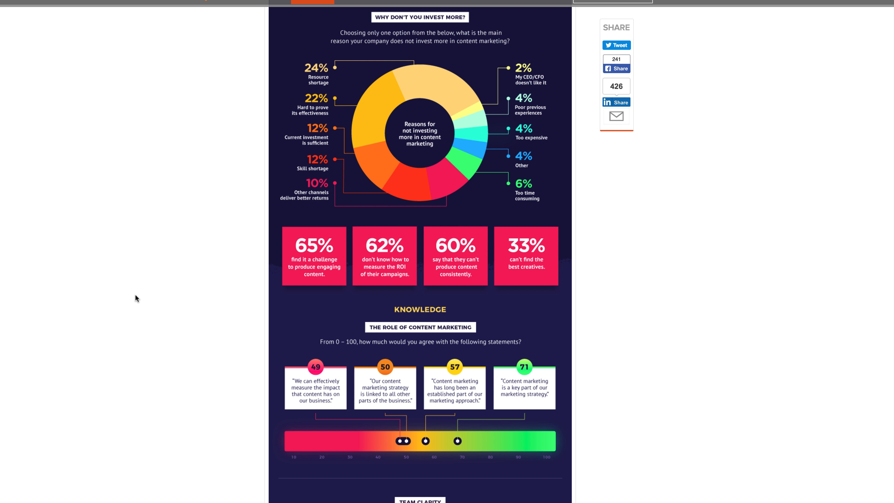
scroll("down", 3)
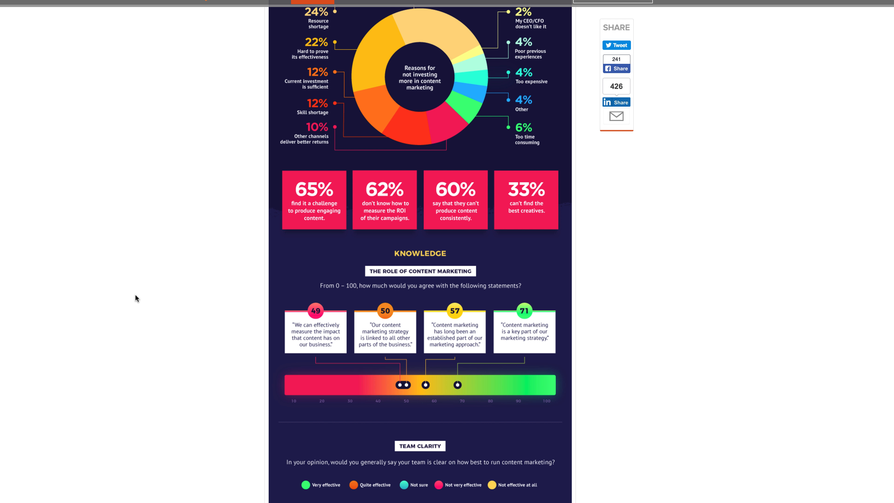
scroll("down", 3)
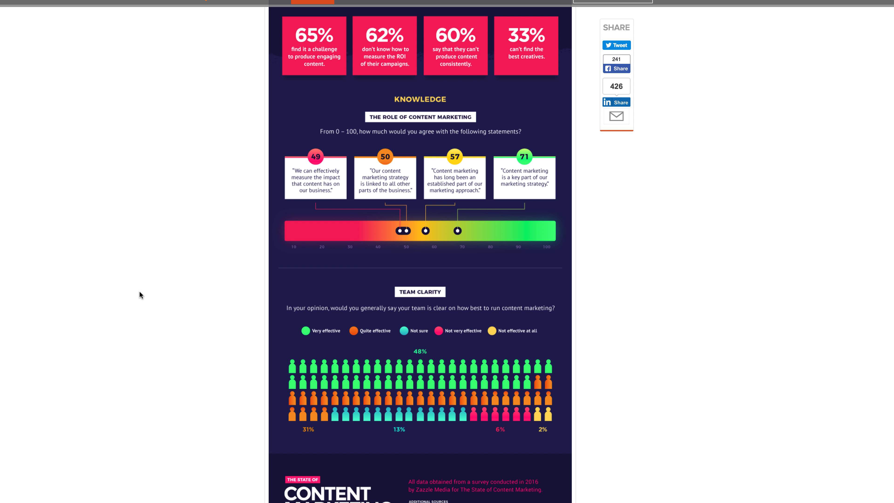
mouse_move(135, 254)
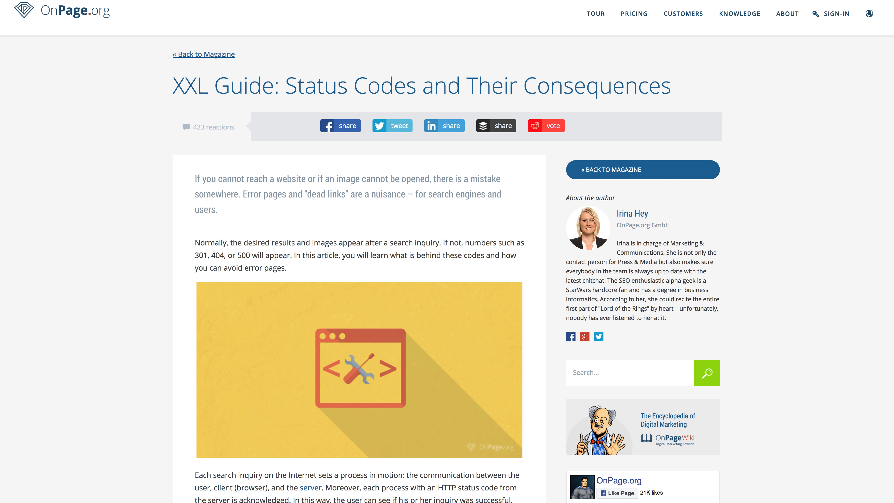
mouse_move(72, 241)
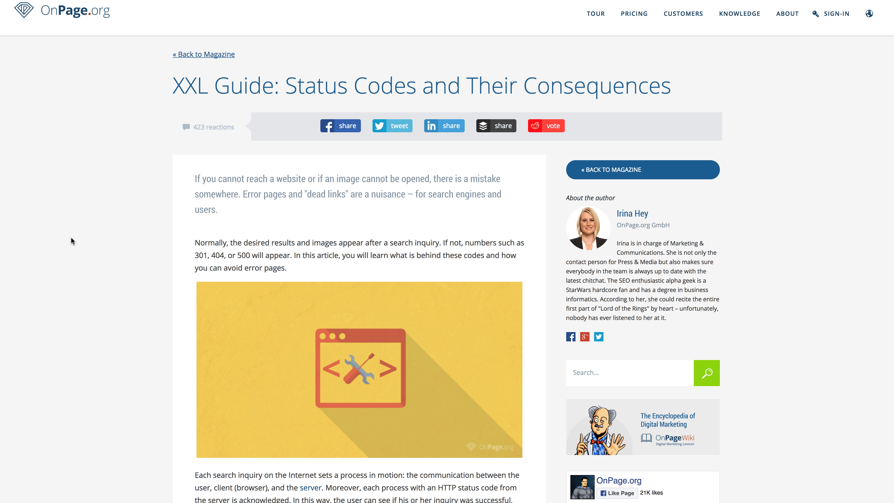
- Skim the XXL Guide's 1xx–9xx status code sections, then return toward the top
scroll("down", 3)
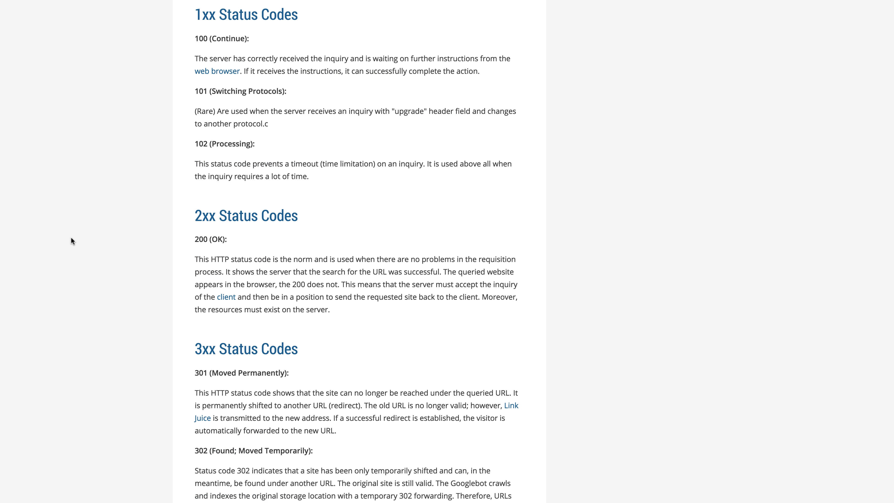
scroll("down", 3)
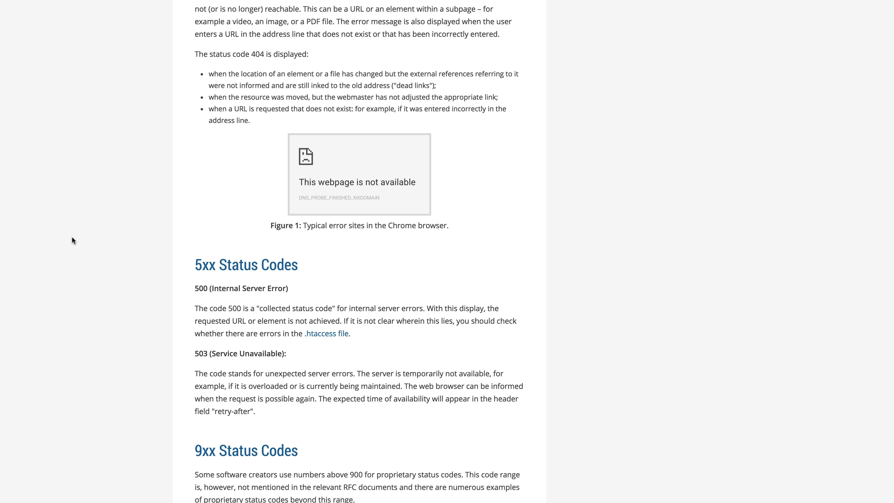
scroll("up", 3)
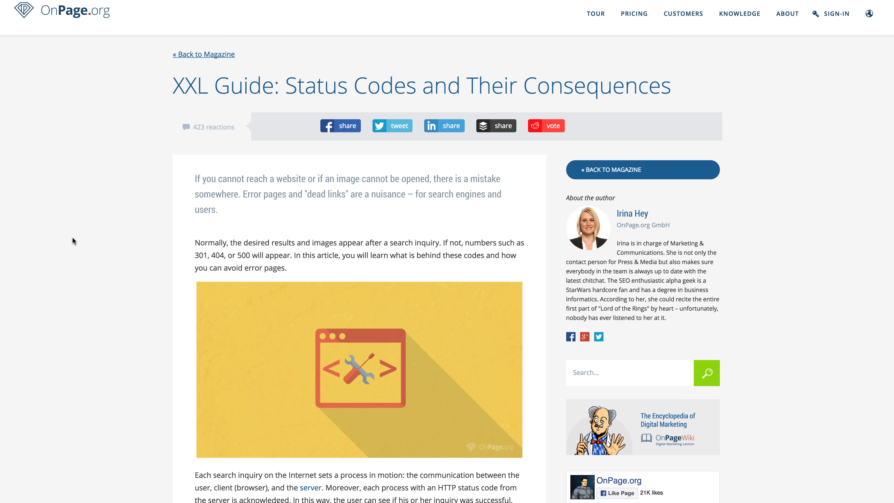
scroll("down", 3)
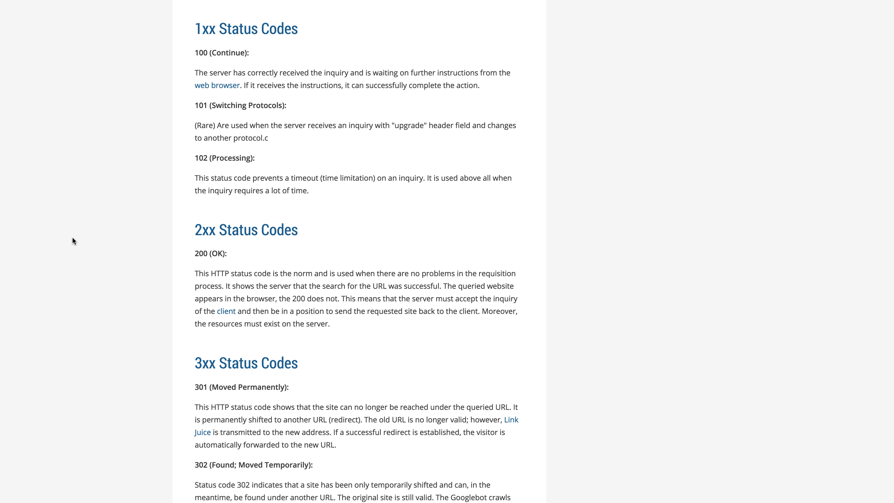
scroll("down", 3)
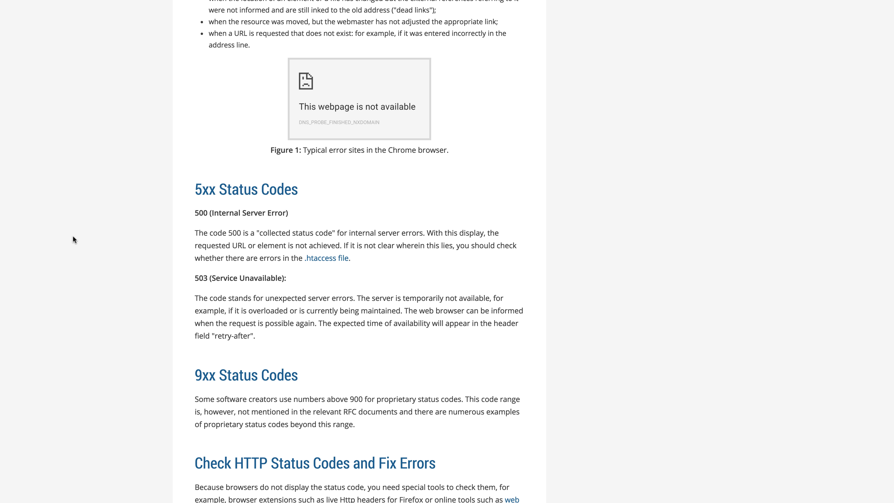
scroll("down", 3)
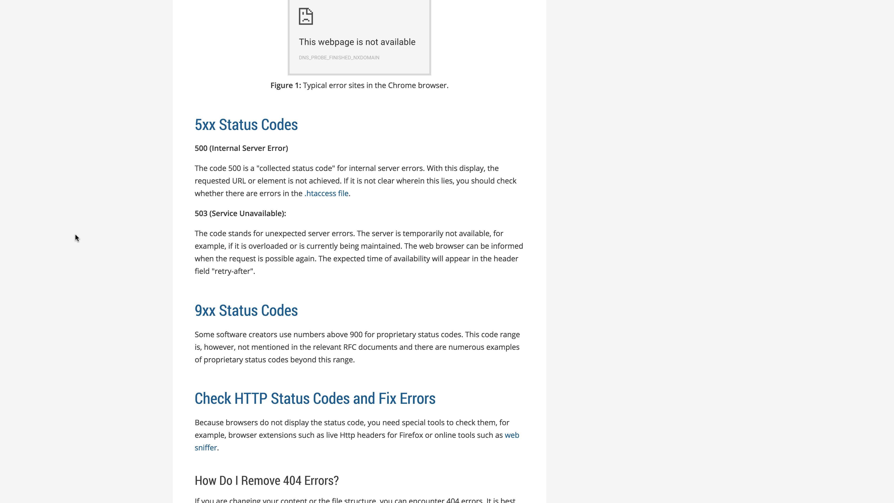
scroll("down", 3)
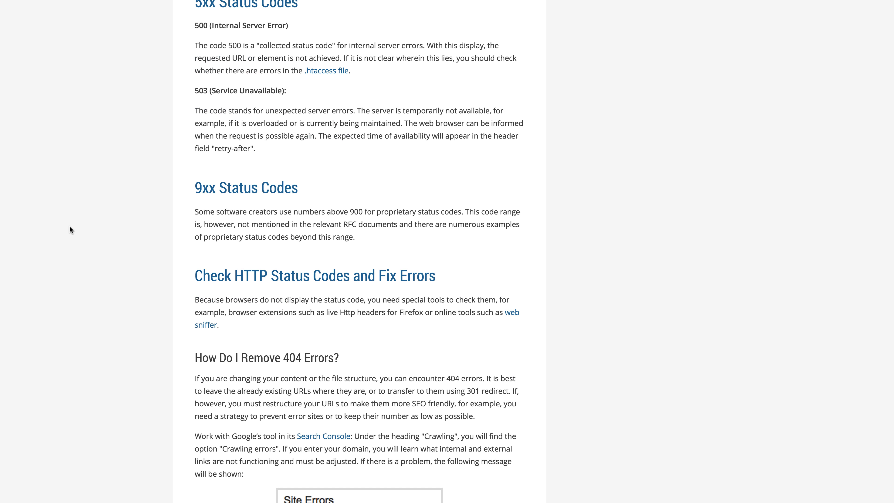
scroll("down", 3)
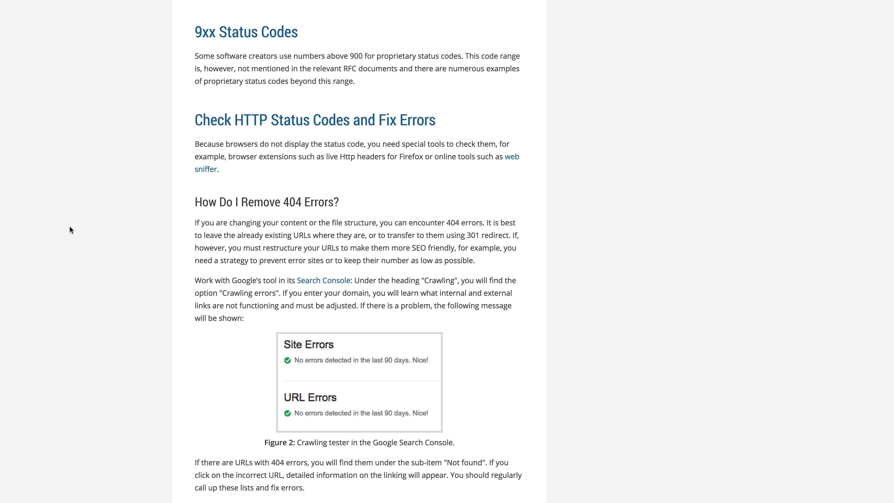
scroll("down", 3)
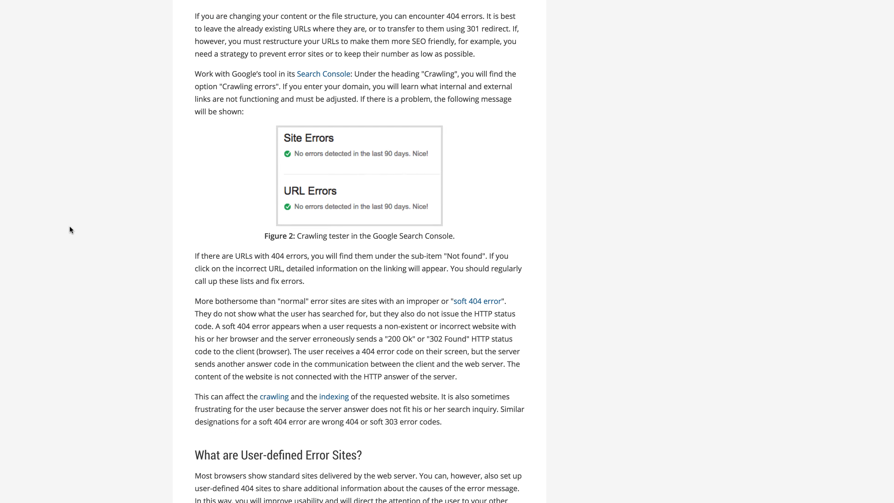
scroll("down", 3)
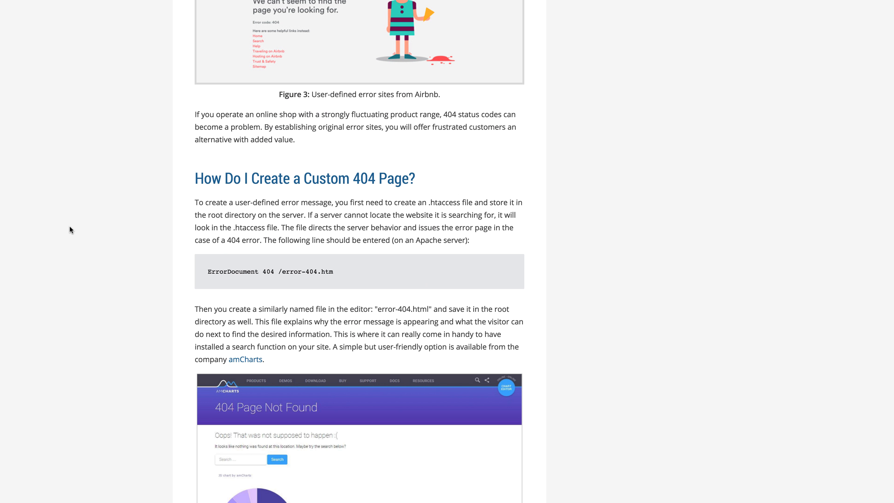
scroll("down", 3)
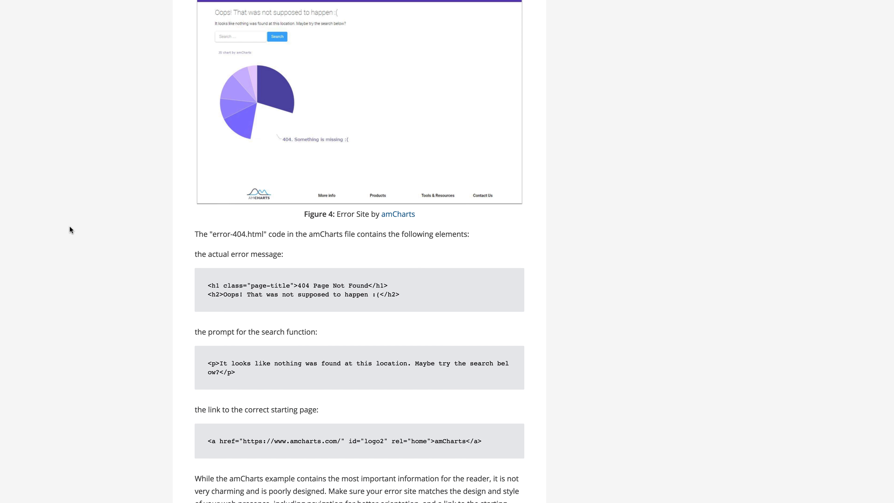
scroll("down", 3)
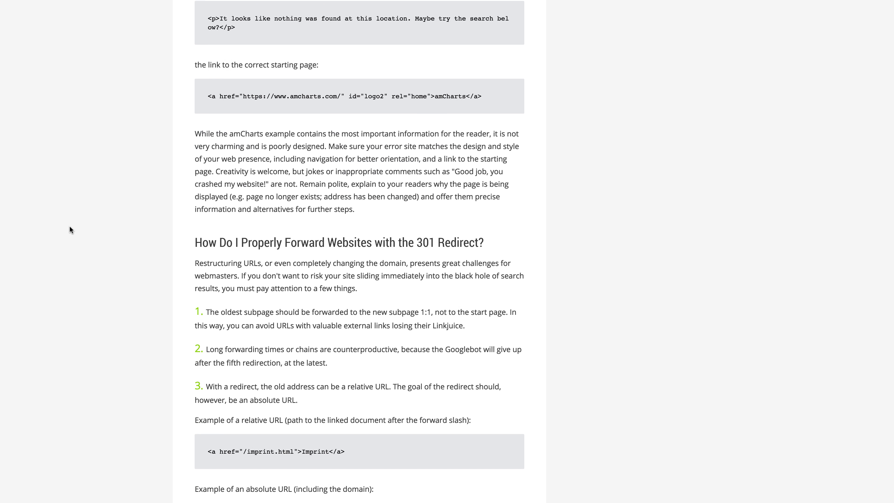
scroll("down", 3)
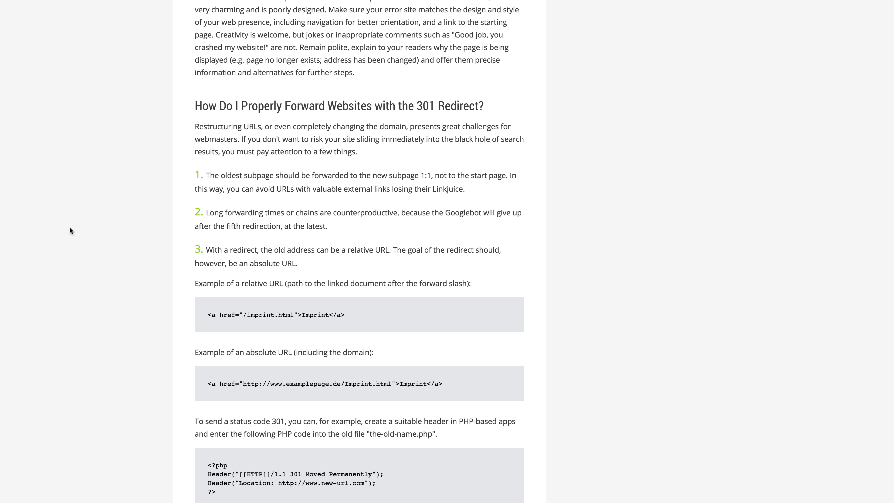
scroll("down", 3)
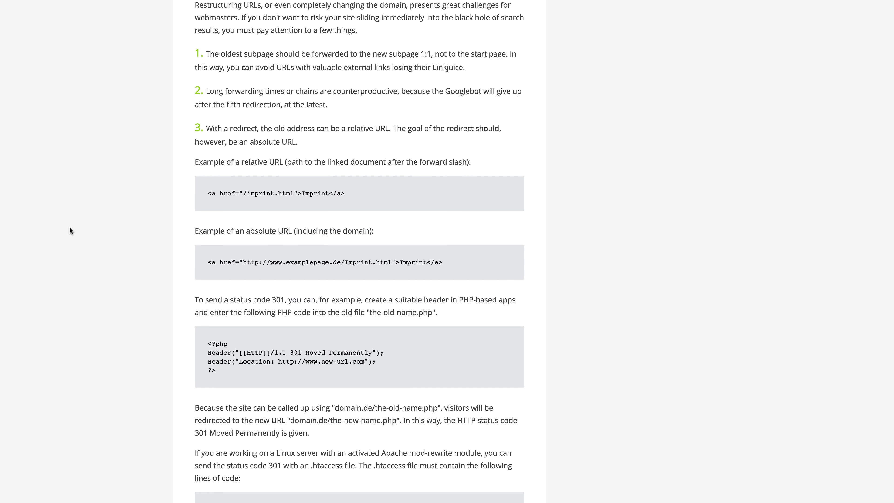
scroll("down", 3)
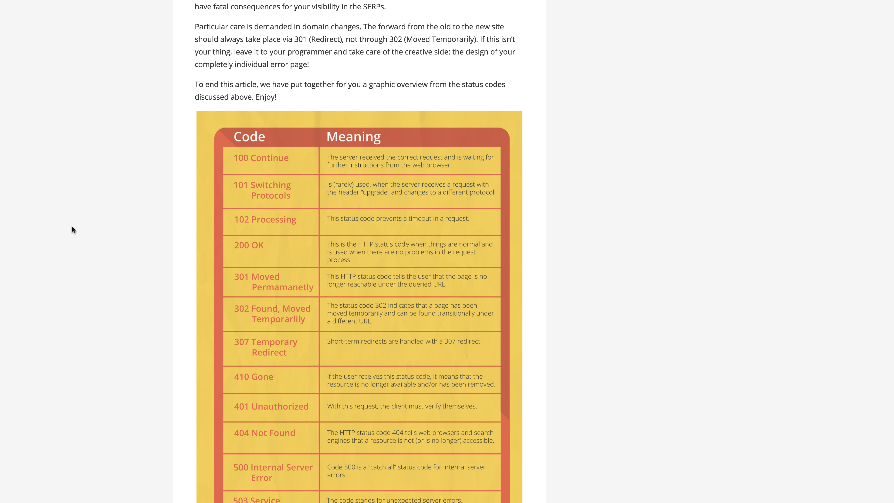
scroll("down", 3)
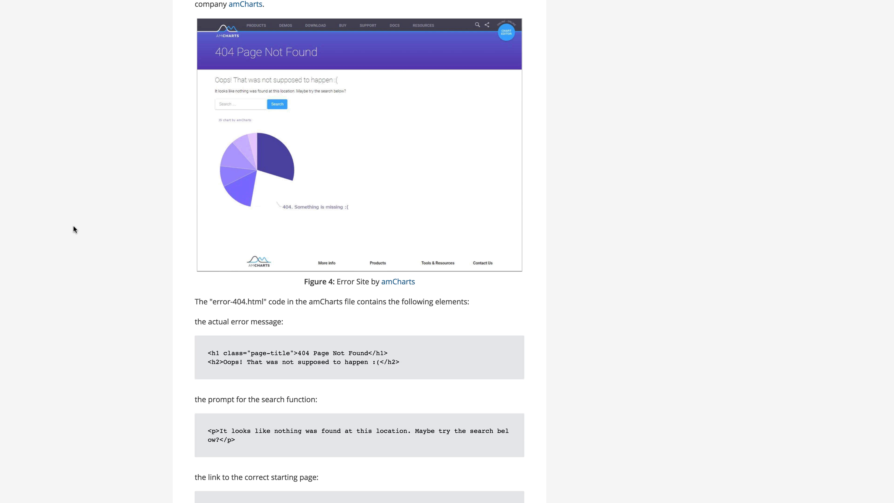
scroll("down", 3)
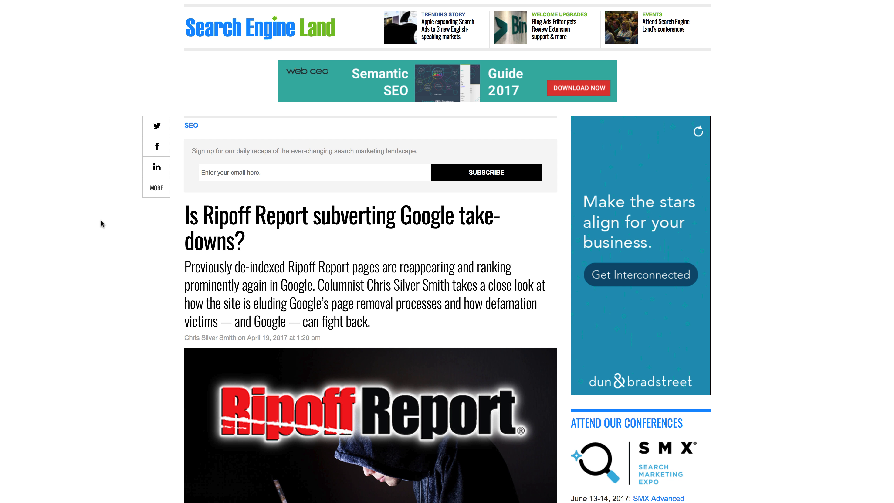
mouse_move(101, 224)
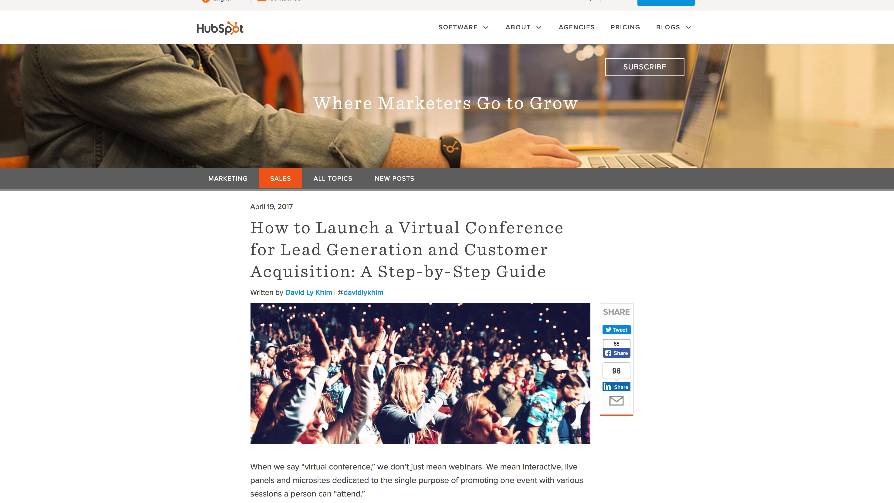
mouse_move(100, 273)
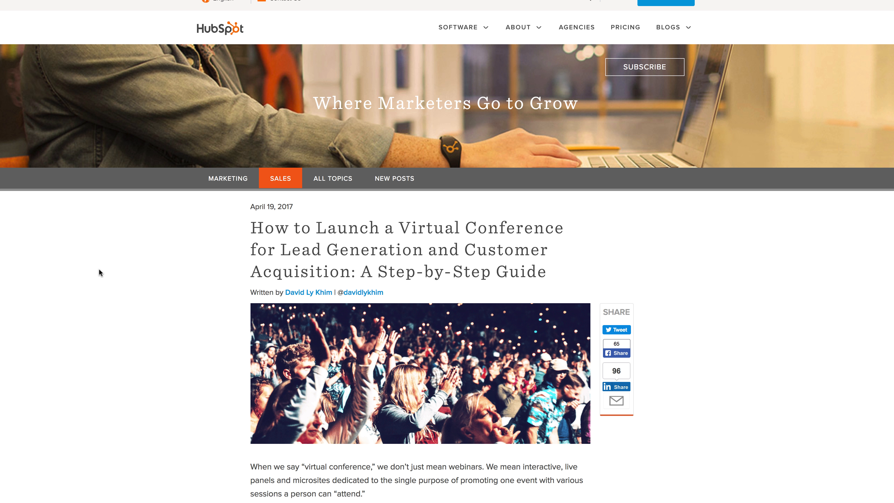
mouse_move(78, 281)
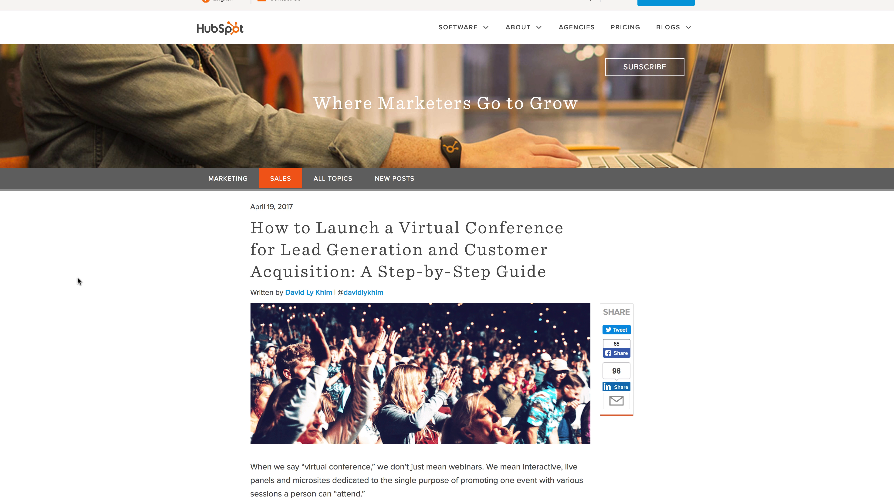
mouse_move(79, 281)
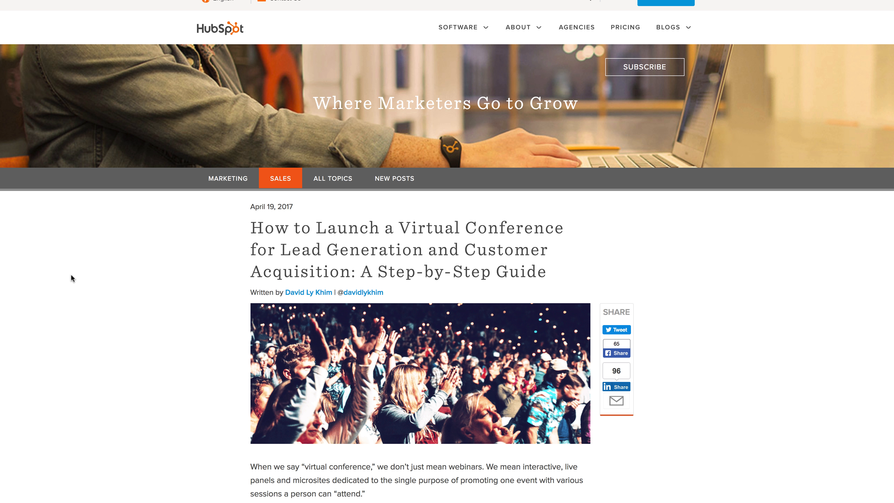
scroll("down", 3)
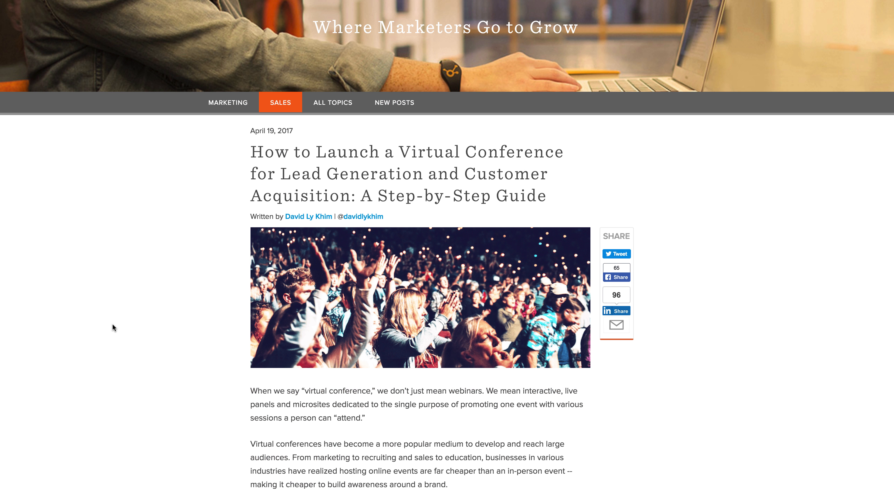
scroll("down", 3)
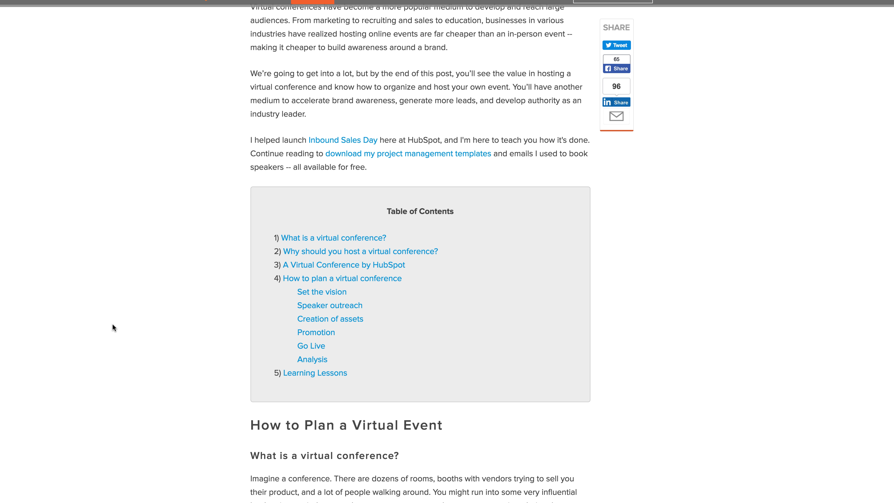
scroll("down", 3)
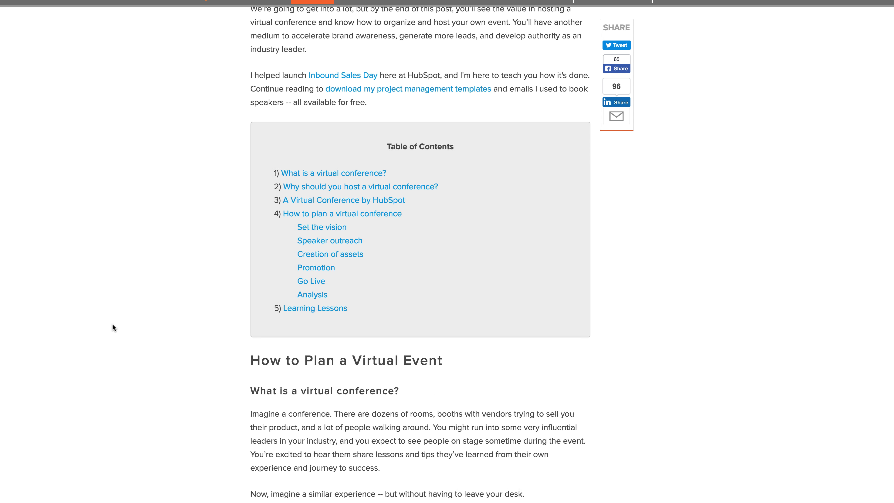
scroll("down", 3)
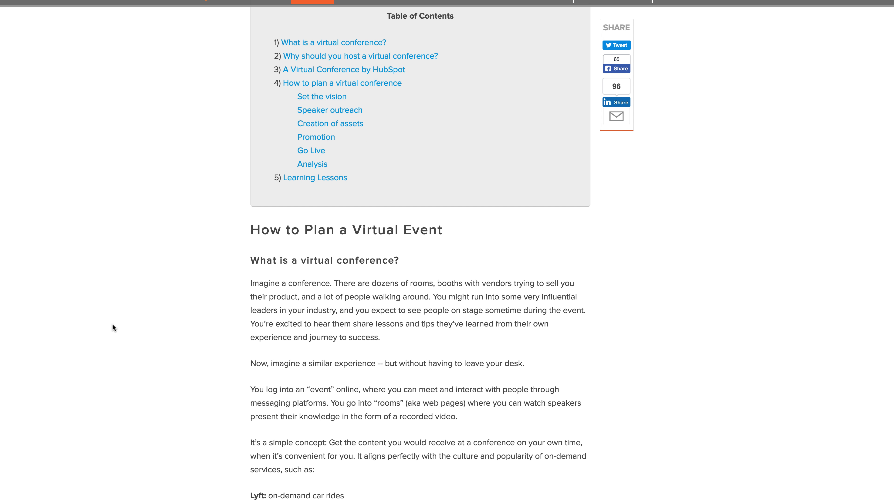
scroll("down", 3)
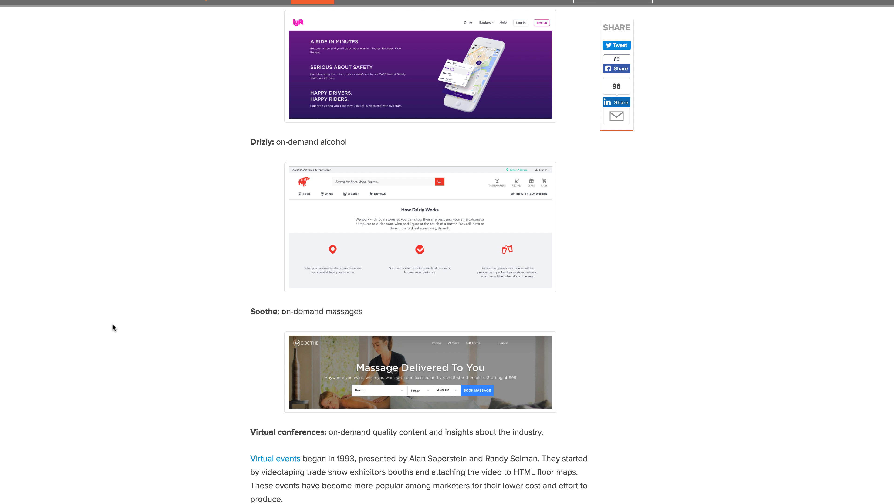
scroll("up", 3)
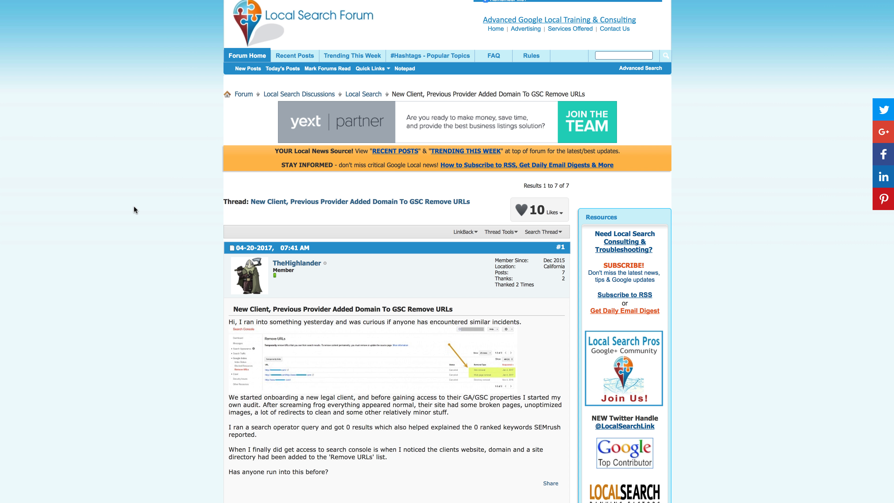
mouse_move(122, 210)
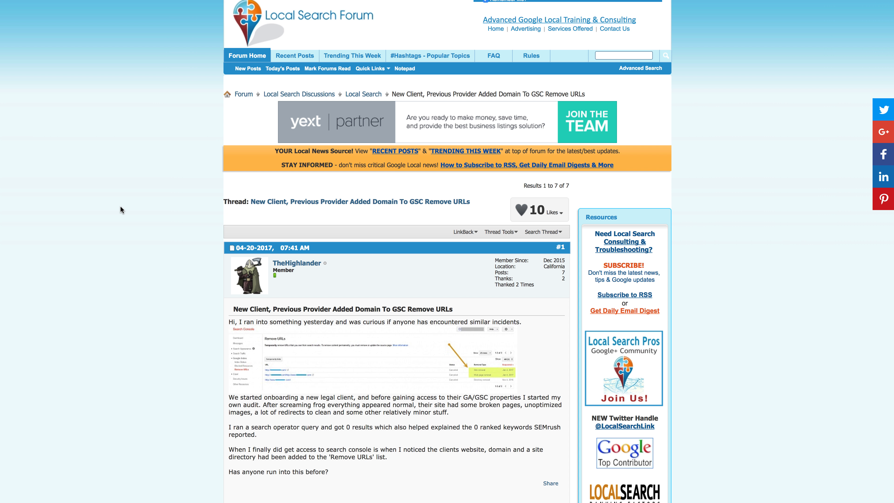
scroll("down", 3)
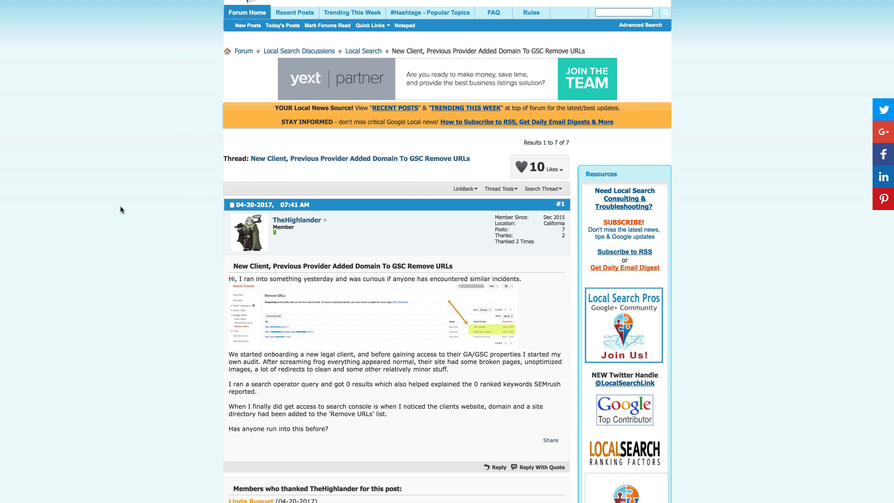
scroll("down", 3)
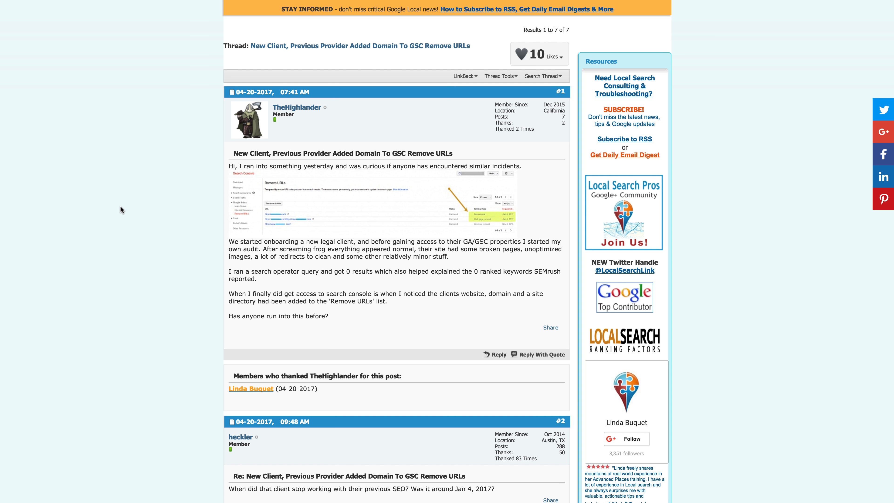
mouse_move(677, 291)
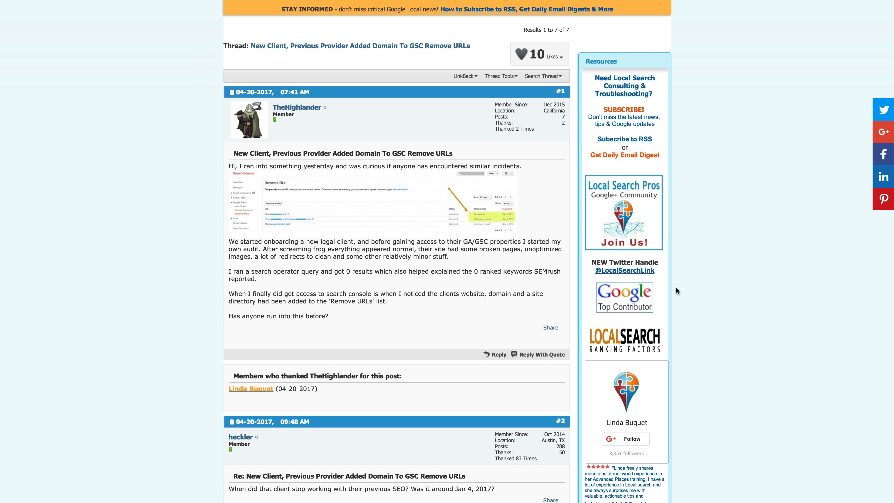
mouse_move(726, 297)
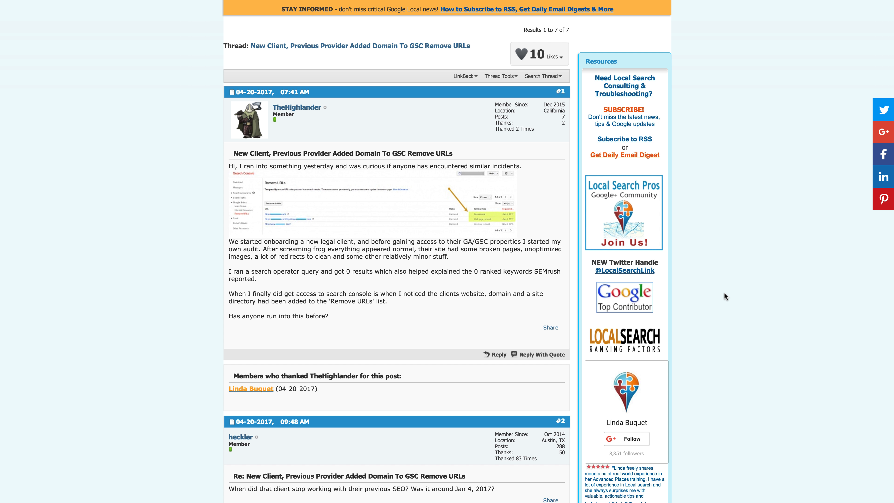
mouse_move(708, 292)
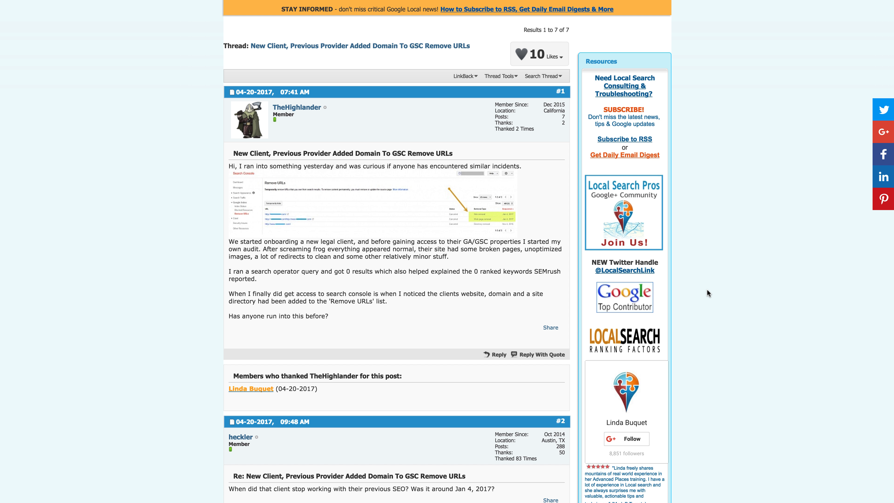
scroll("down", 3)
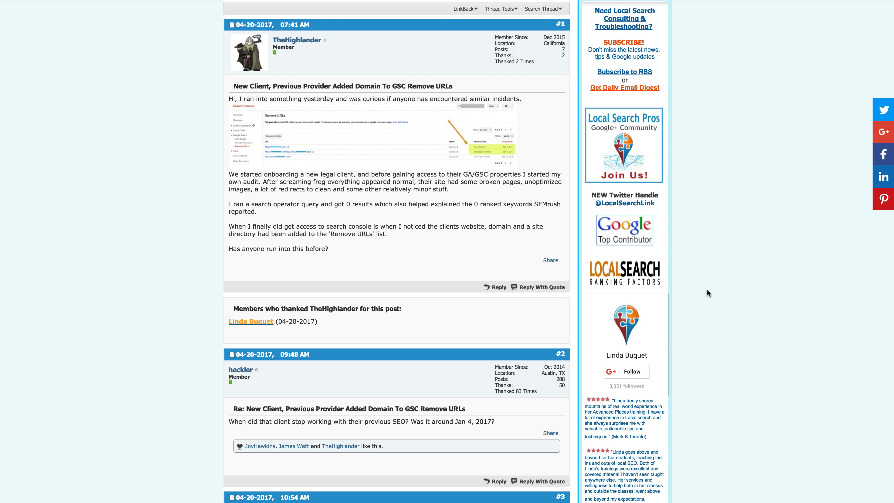
scroll("down", 3)
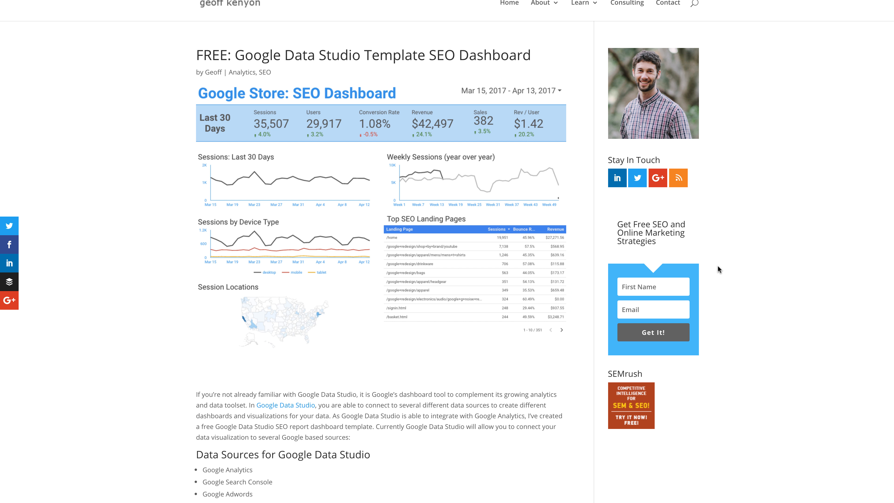
mouse_move(724, 279)
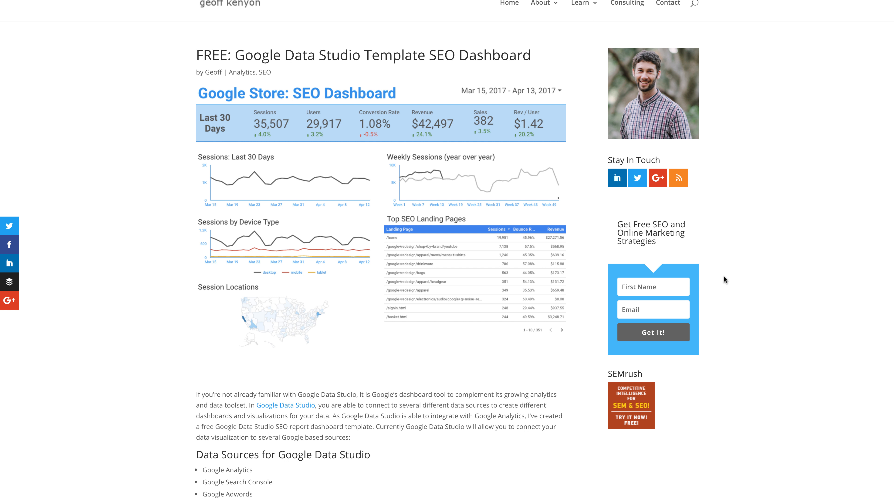
- Scroll the Google Data Studio SEO dashboard post down through its data sources list
scroll("down", 3)
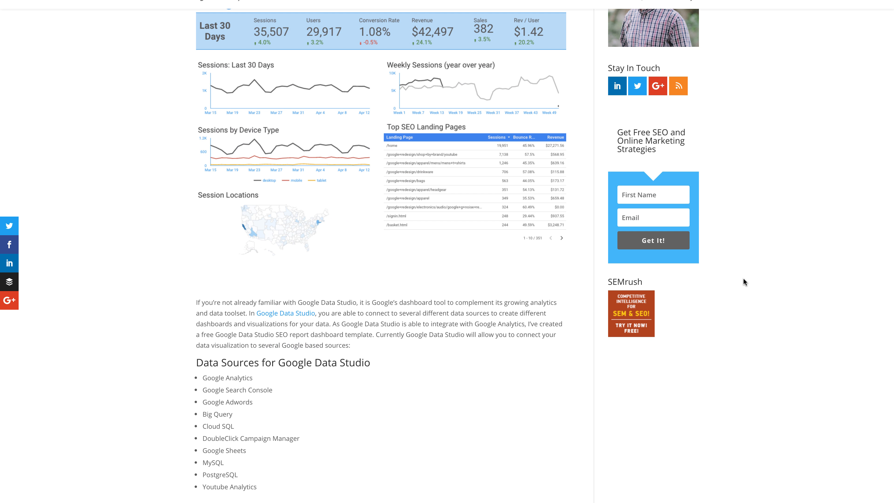
scroll("down", 3)
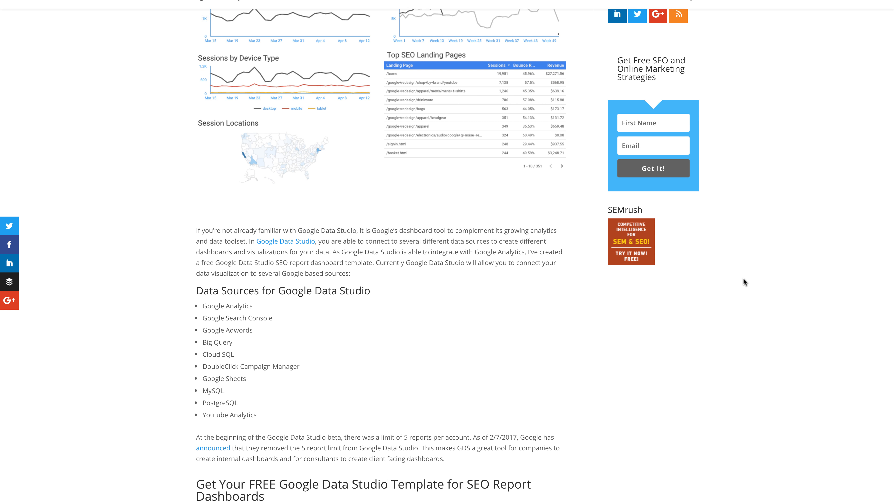
scroll("down", 3)
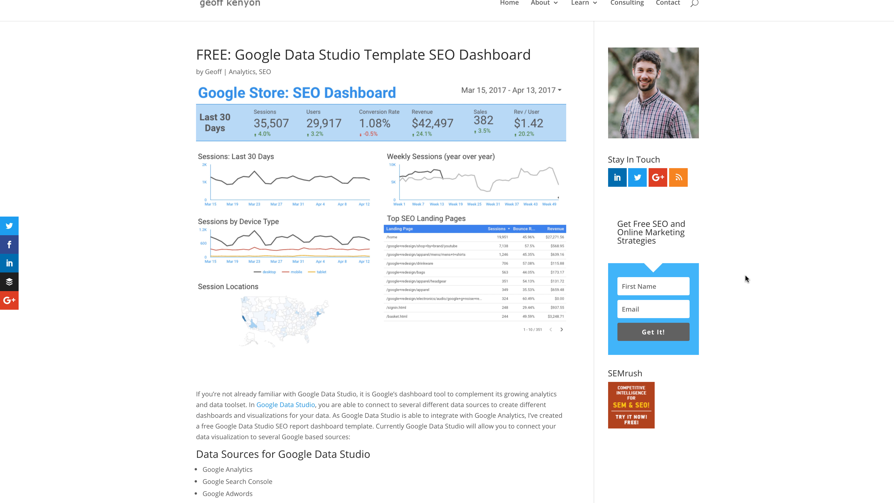
mouse_move(749, 279)
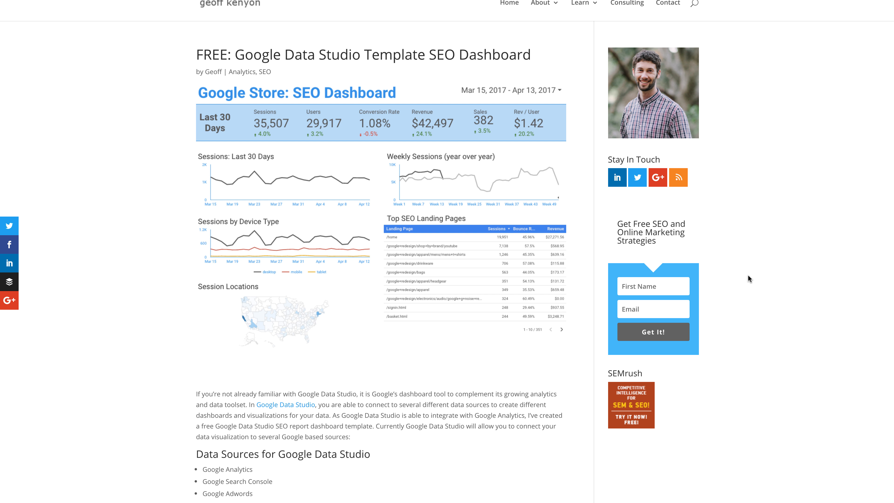
mouse_move(744, 279)
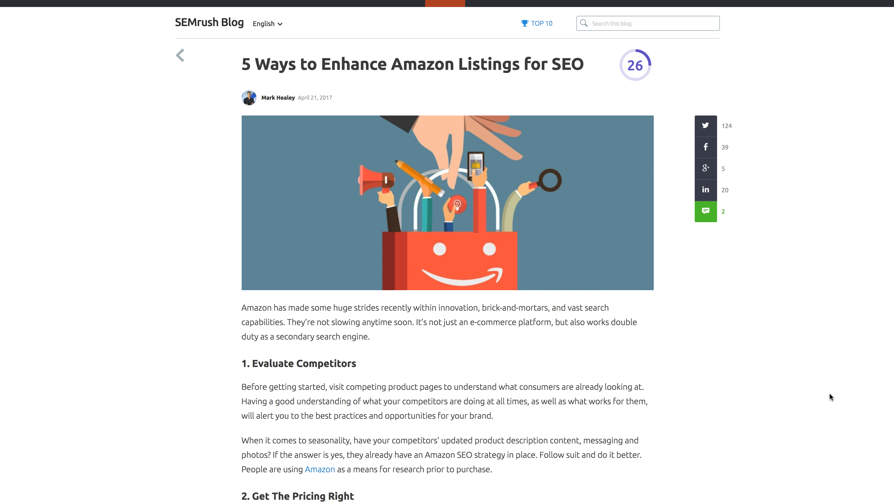
- Scroll the '5 Ways to Enhance Amazon Listings for SEO' tips down to the author bio
scroll("down", 3)
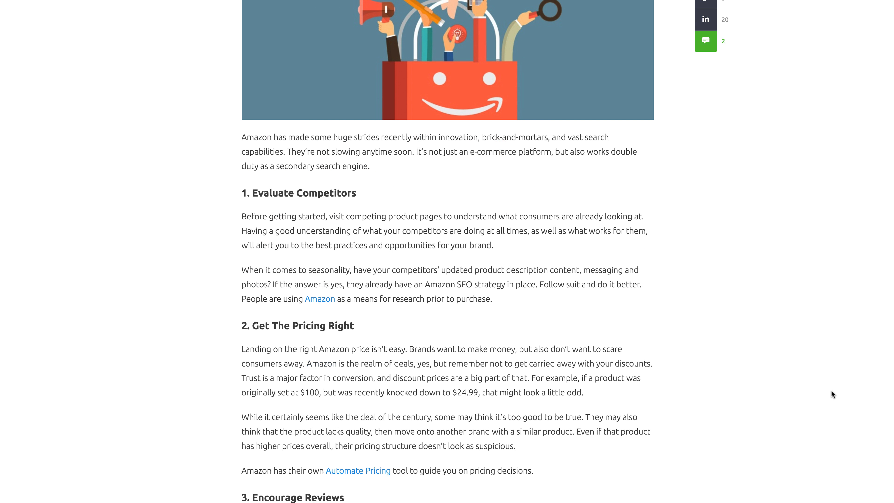
scroll("down", 3)
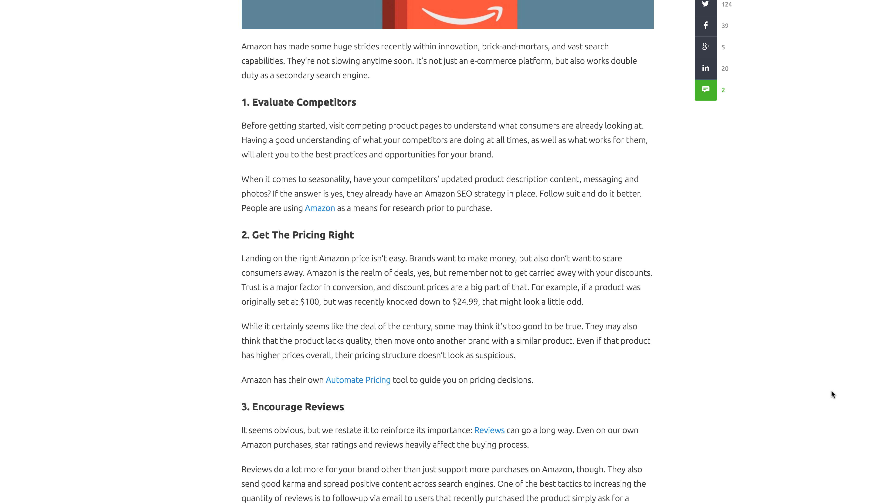
scroll("down", 3)
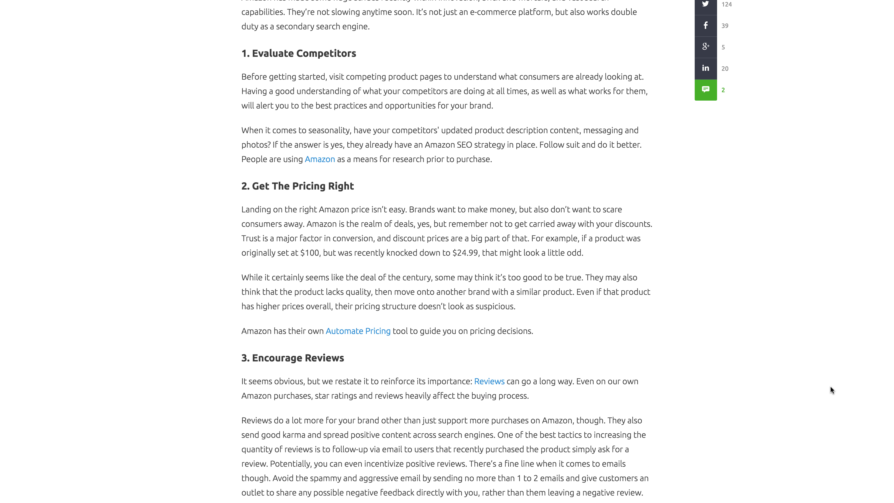
scroll("down", 3)
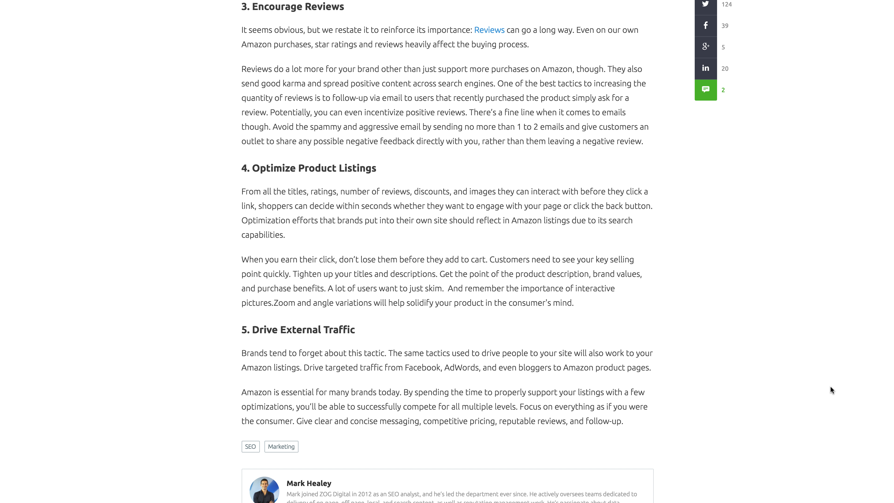
- Scroll back up through the Amazon listings article to its top
scroll("up", 3)
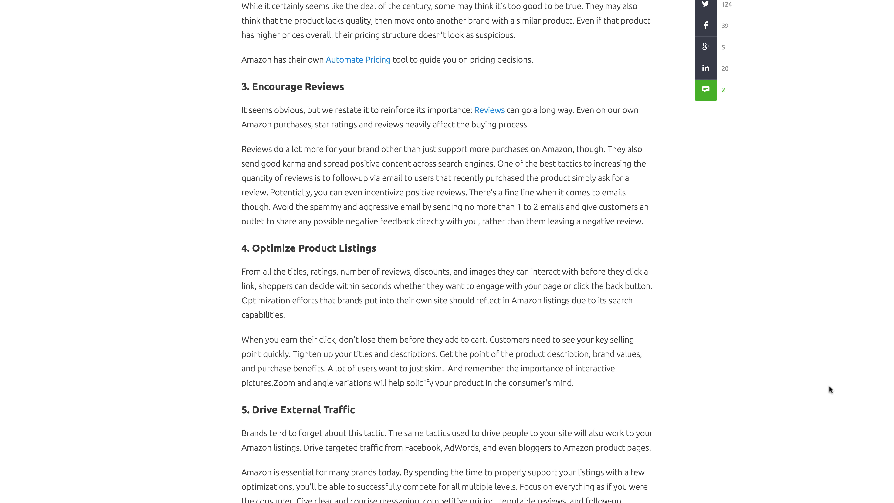
scroll("up", 3)
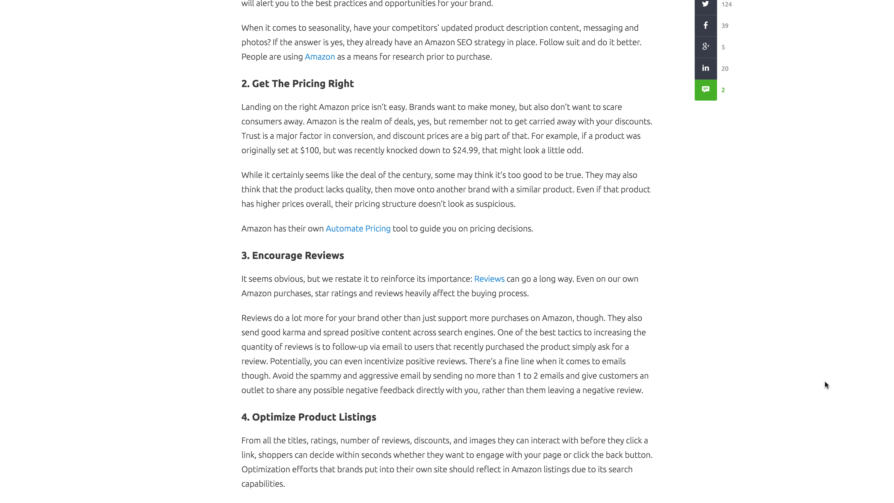
scroll("up", 3)
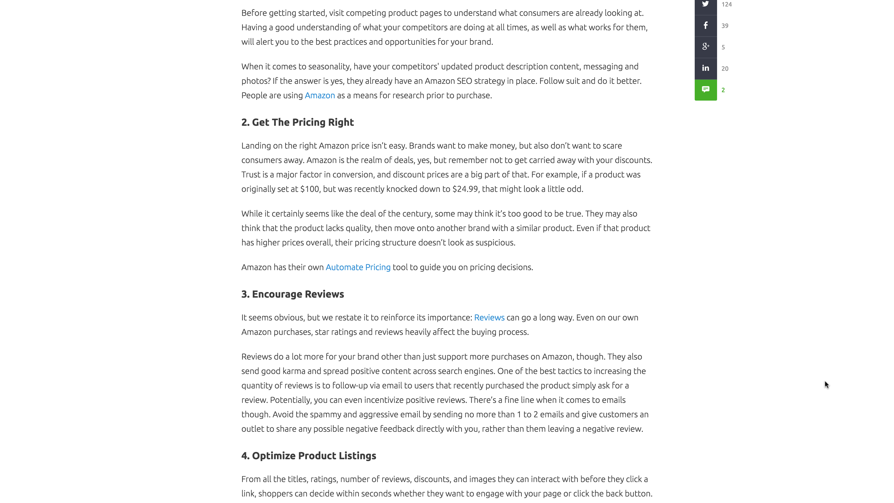
scroll("down", 3)
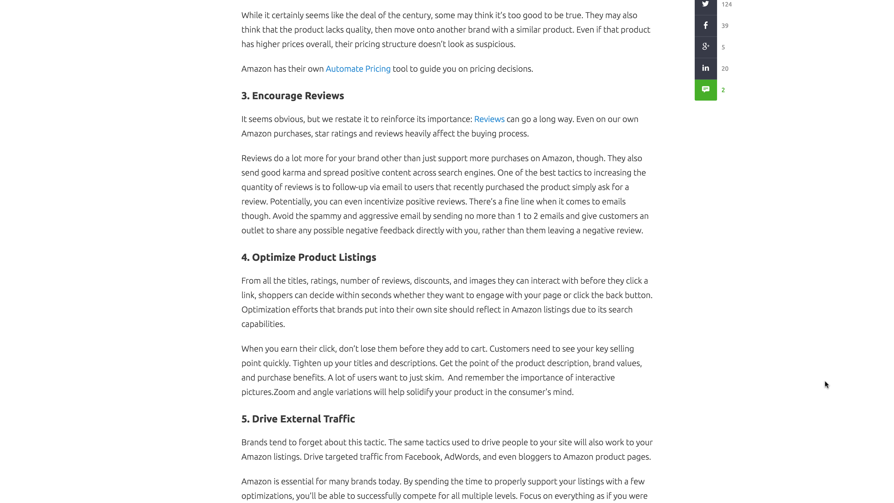
mouse_move(755, 327)
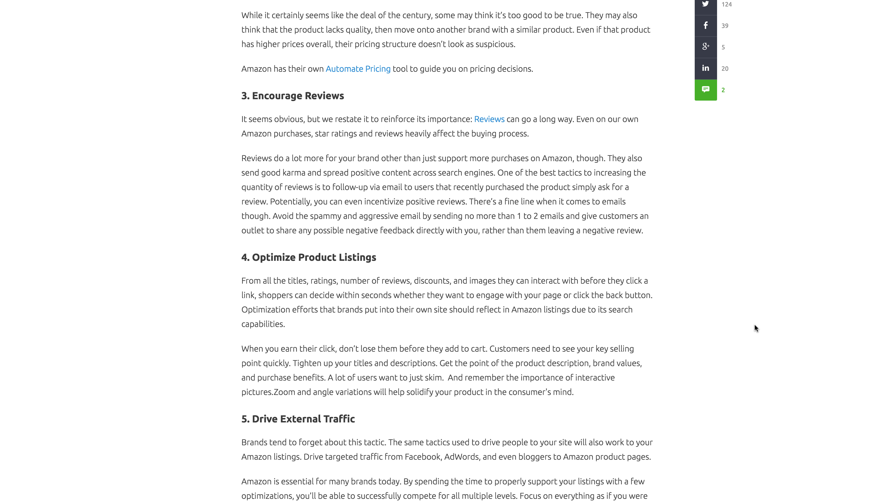
scroll("up", 3)
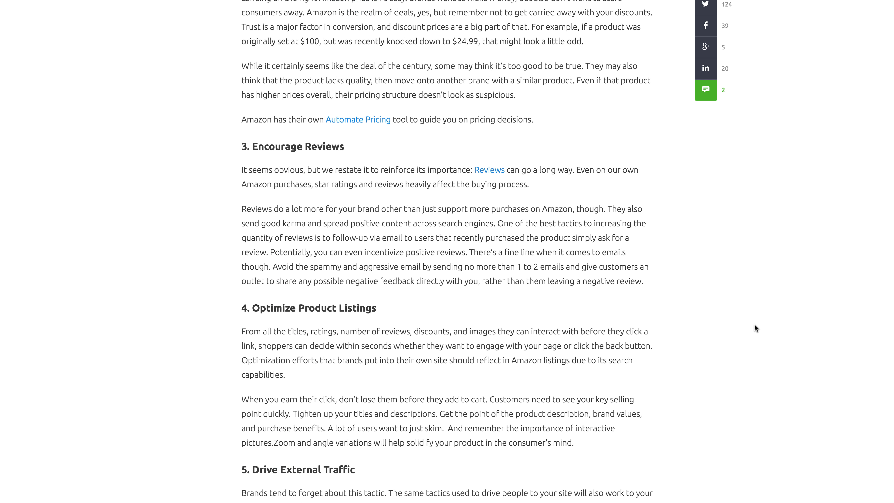
scroll("up", 3)
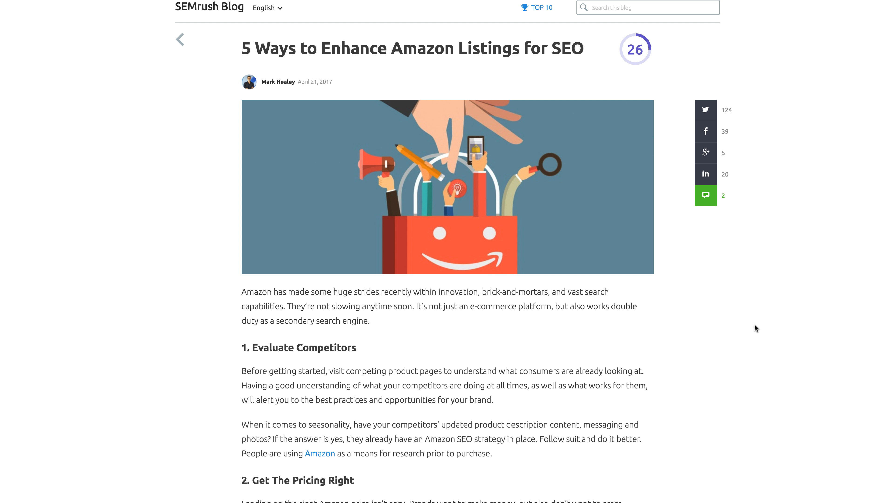
scroll("down", 3)
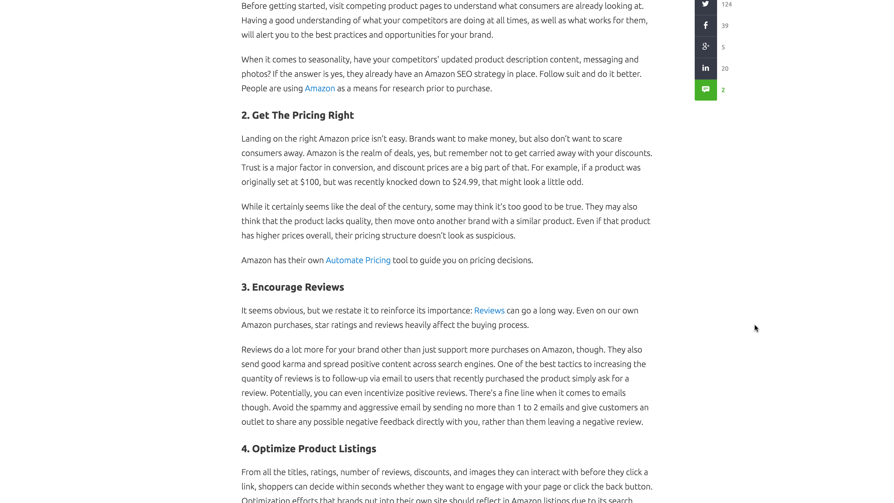
scroll("down", 3)
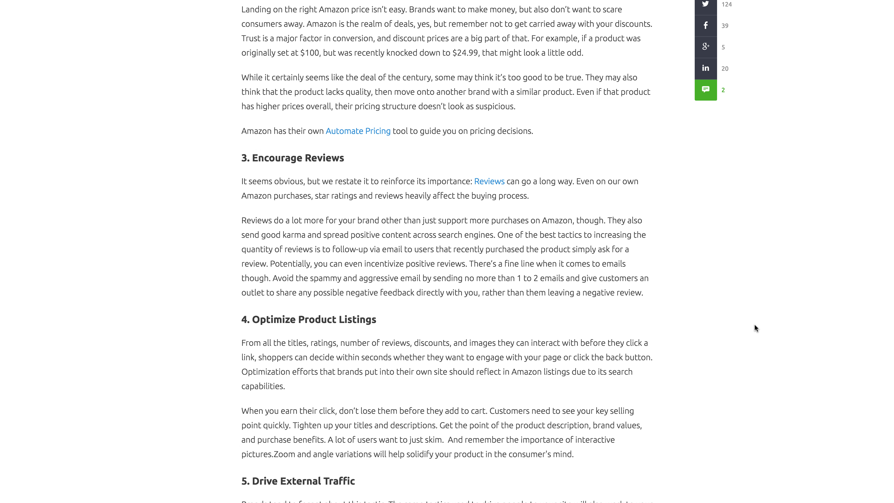
scroll("down", 3)
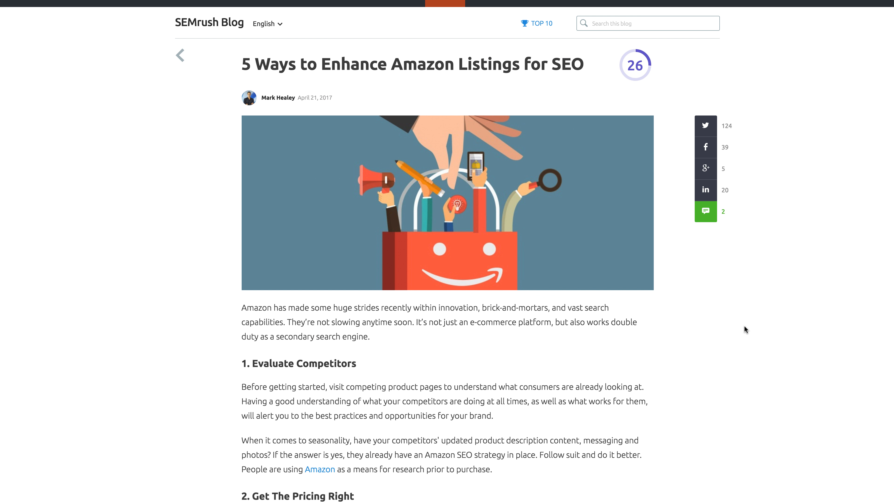
mouse_move(722, 326)
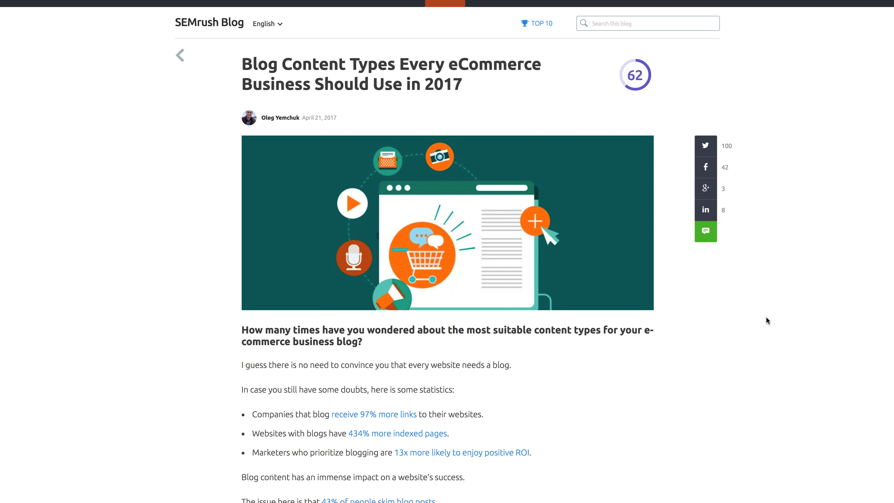
scroll("down", 3)
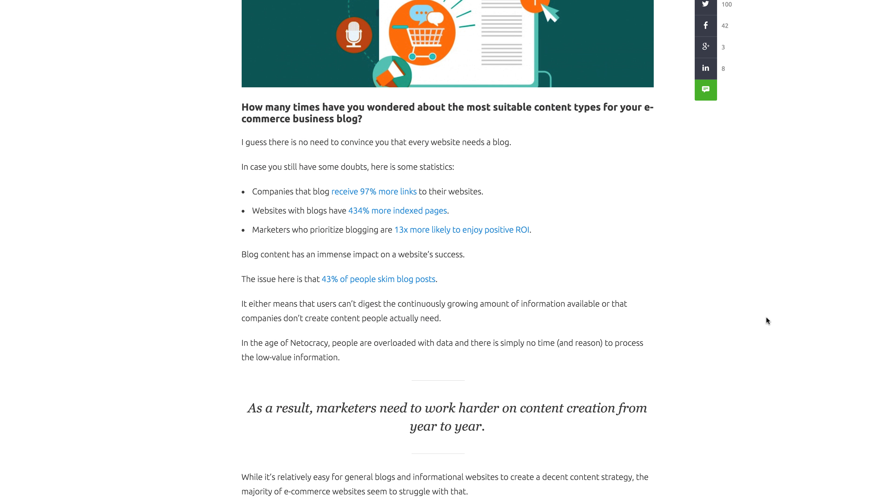
scroll("down", 3)
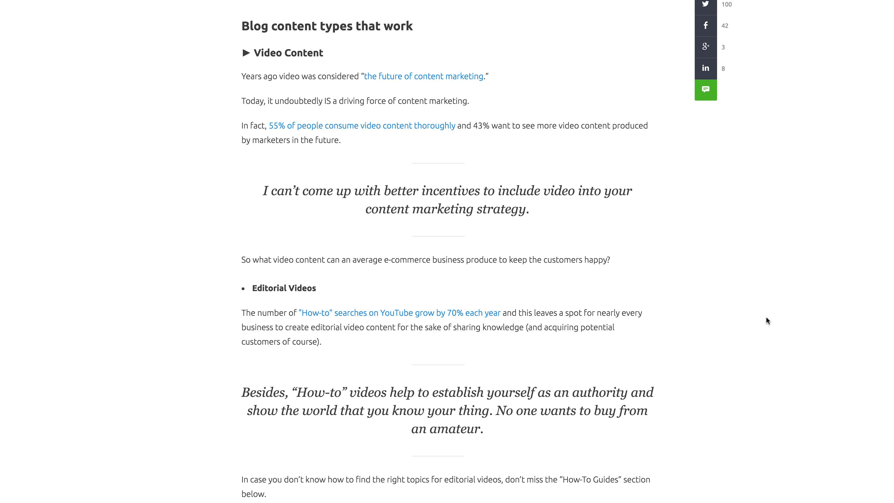
scroll("down", 3)
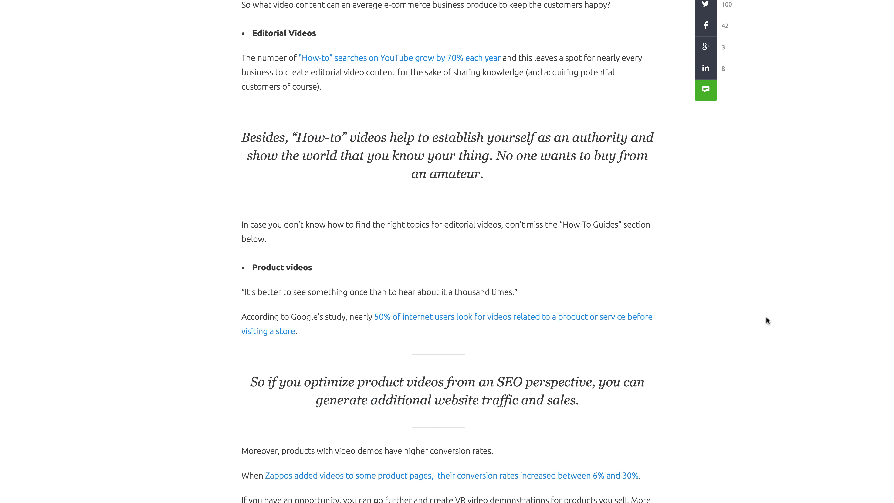
scroll("down", 3)
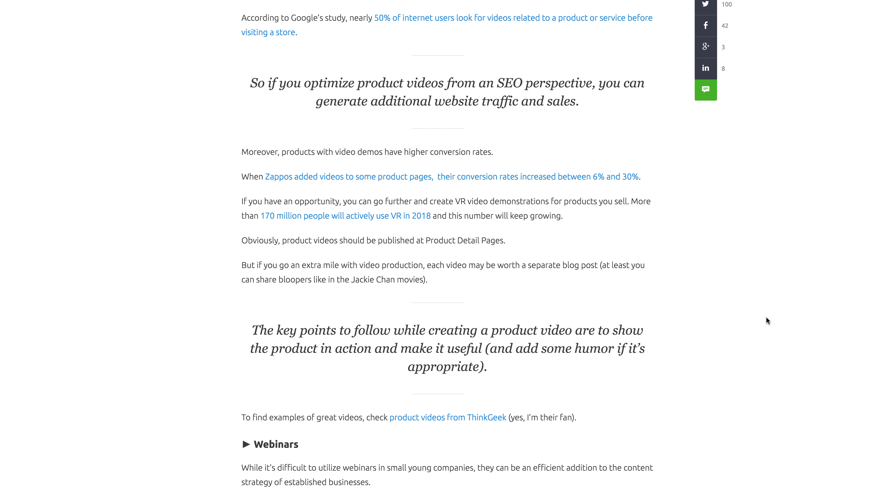
scroll("down", 3)
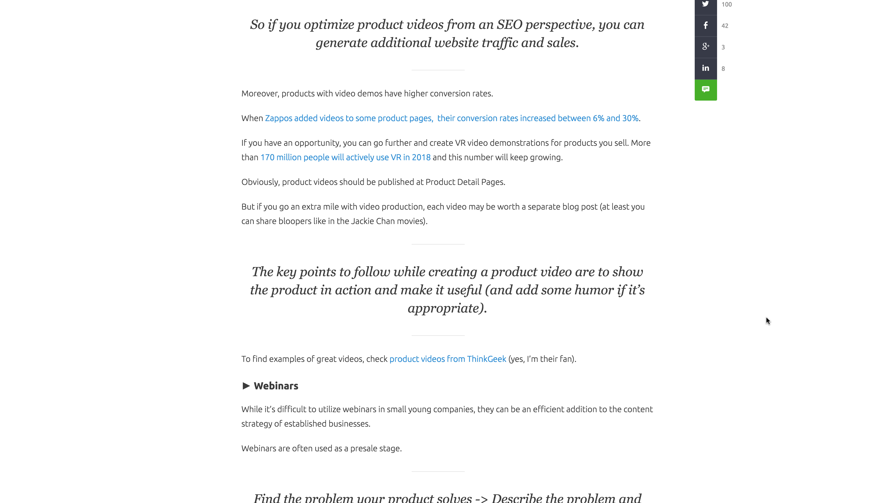
scroll("down", 3)
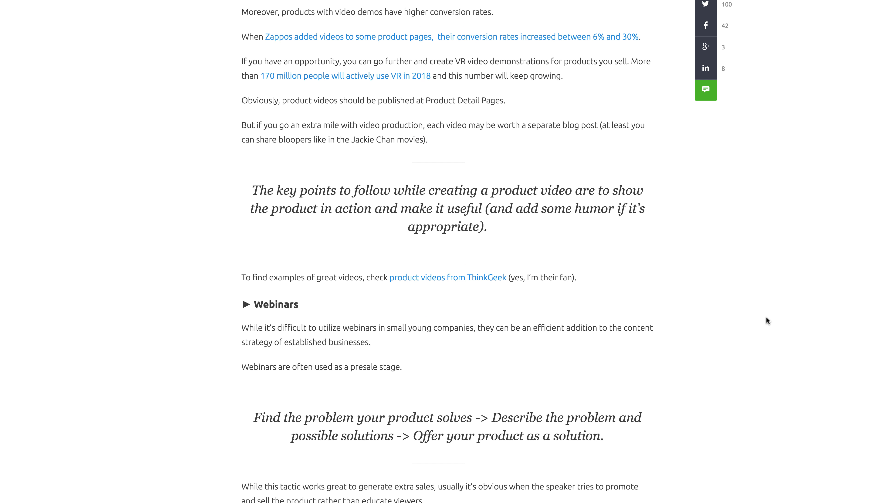
scroll("down", 3)
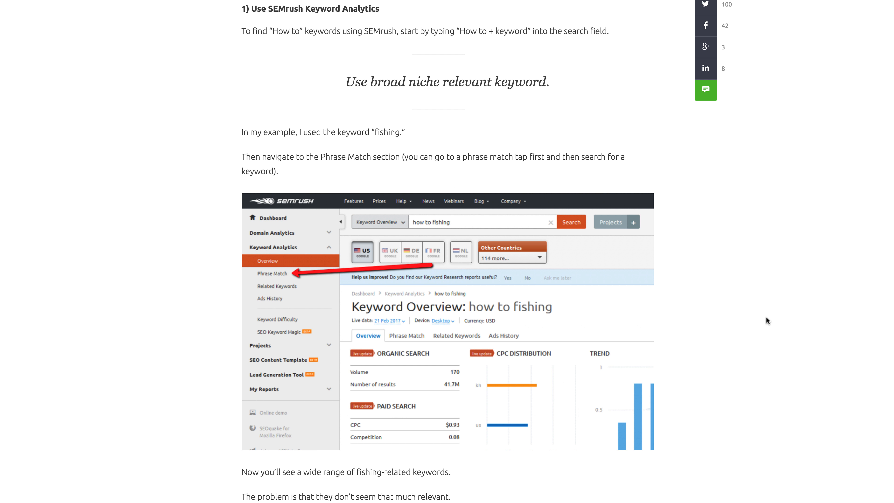
scroll("down", 3)
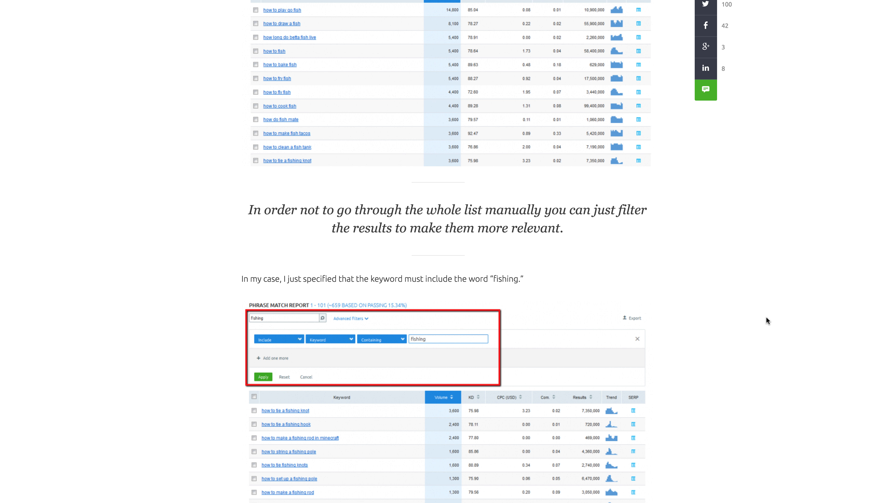
scroll("down", 3)
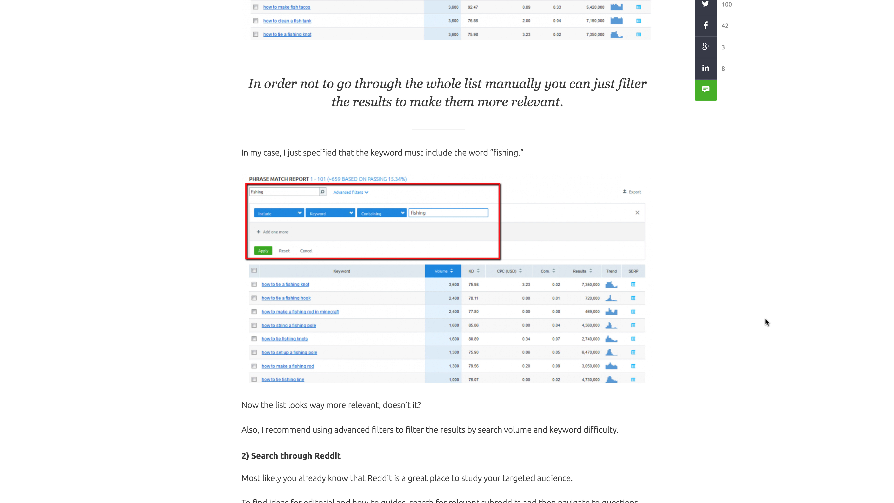
scroll("down", 3)
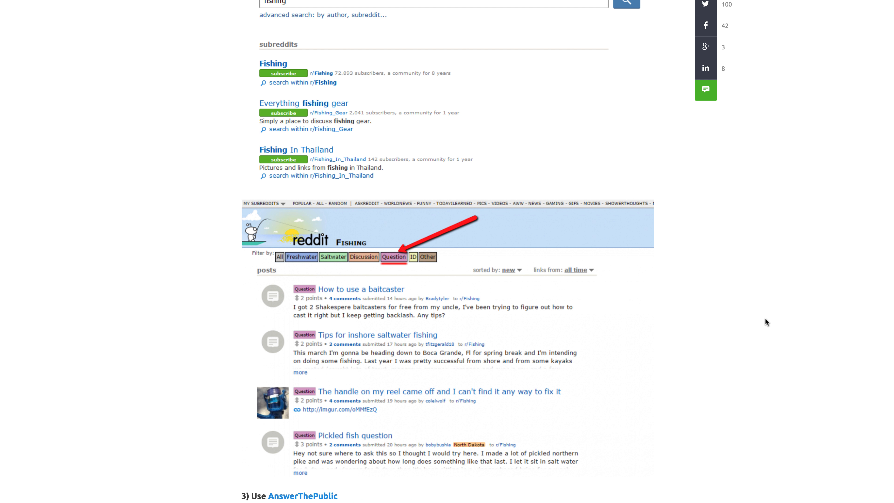
scroll("down", 3)
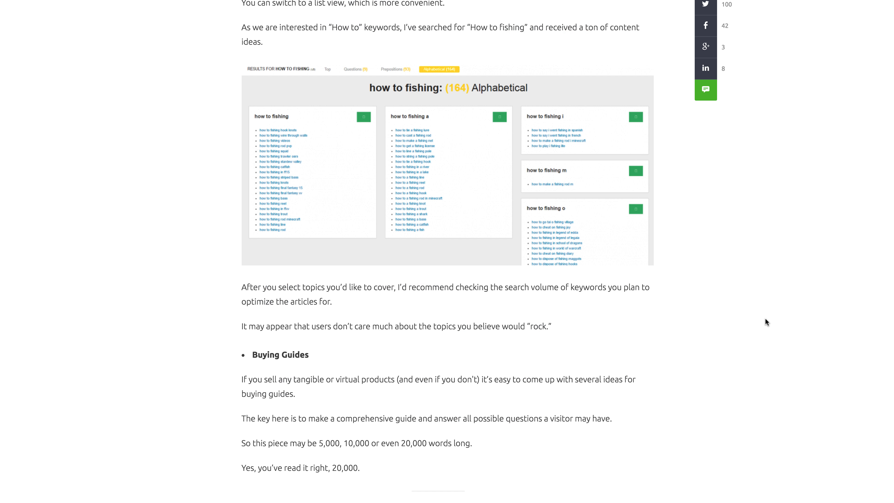
scroll("down", 3)
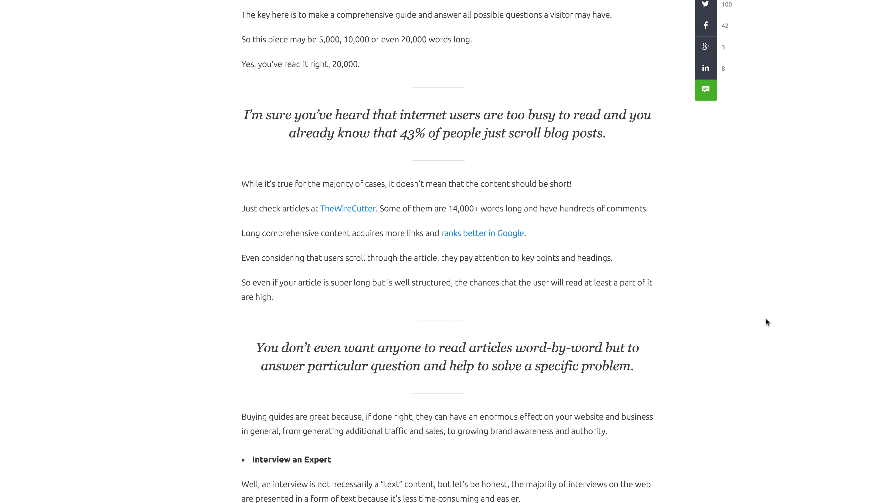
scroll("down", 3)
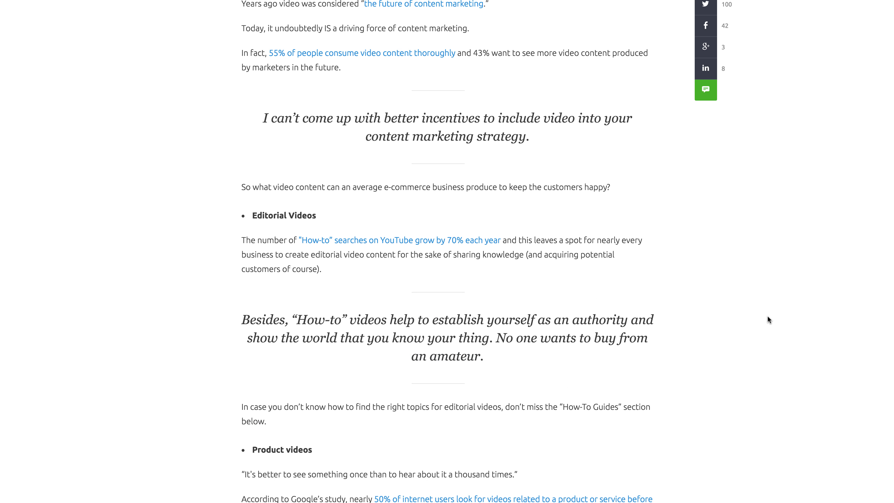
scroll("up", 3)
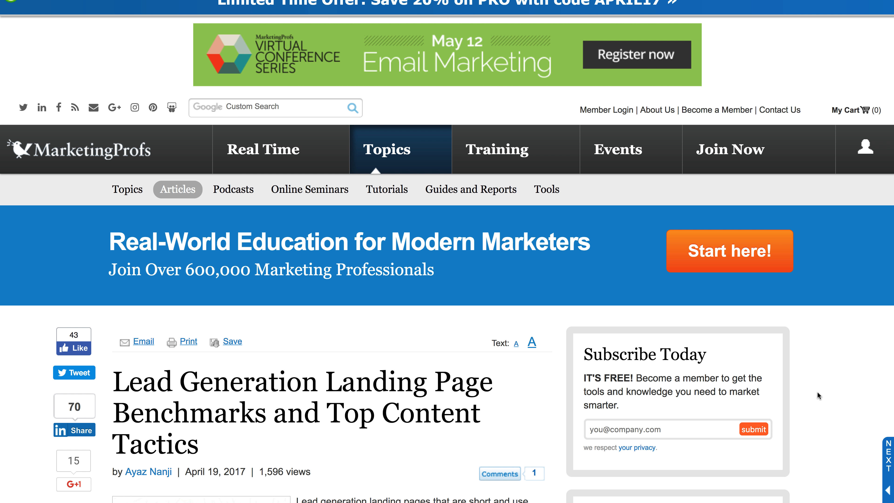
- Scroll through the landing page benchmarks article's opening conversion rate charts
scroll("down", 3)
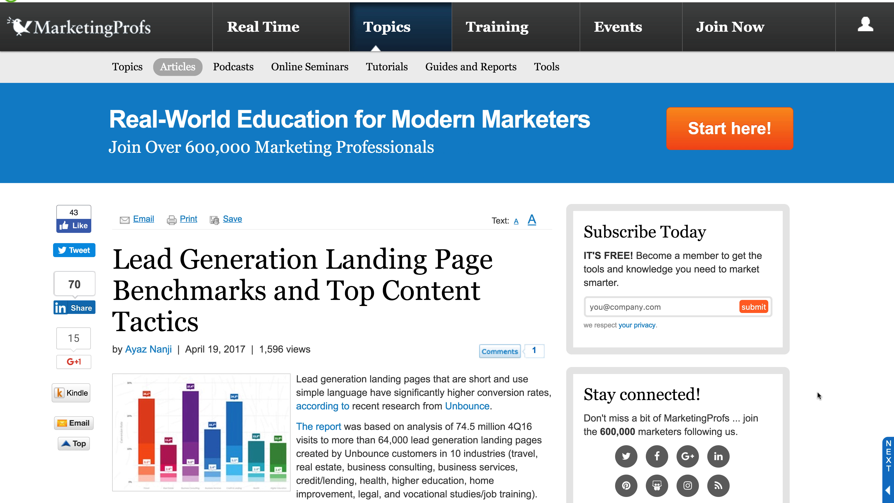
scroll("down", 3)
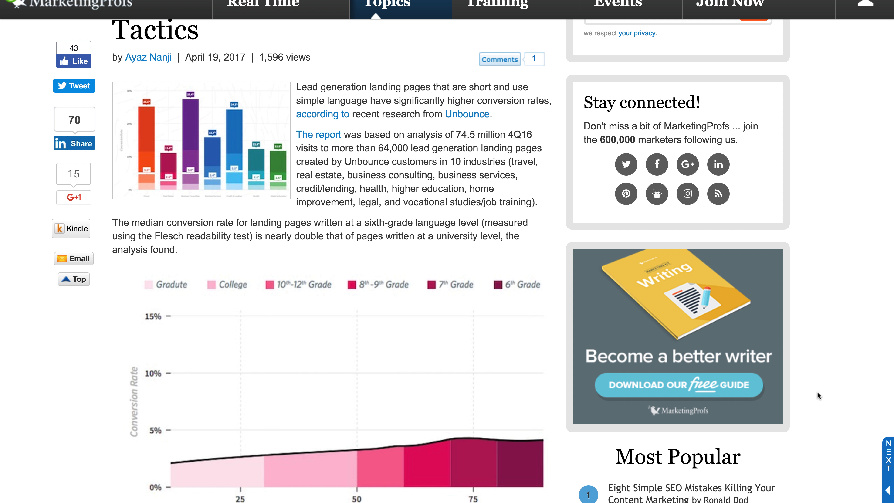
scroll("down", 3)
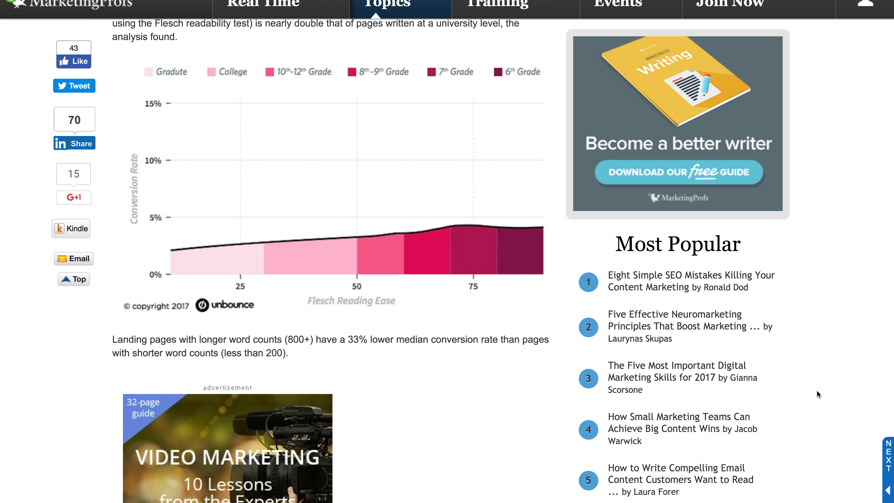
mouse_move(815, 393)
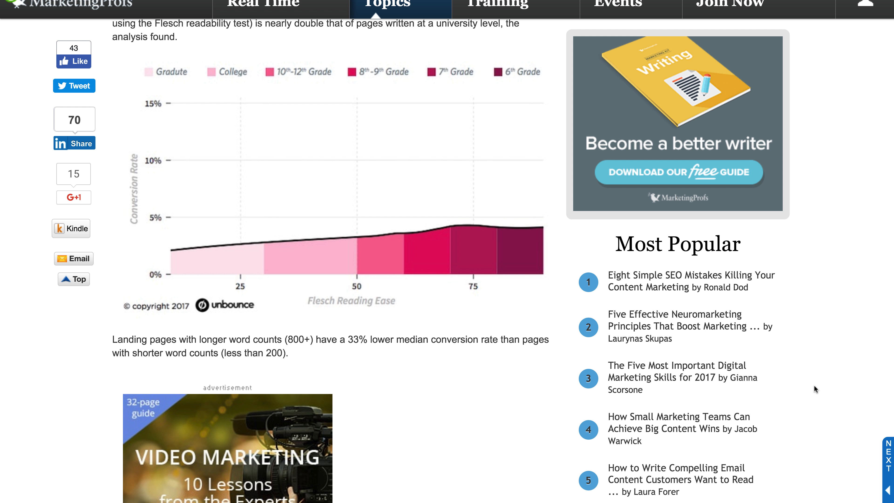
mouse_move(811, 386)
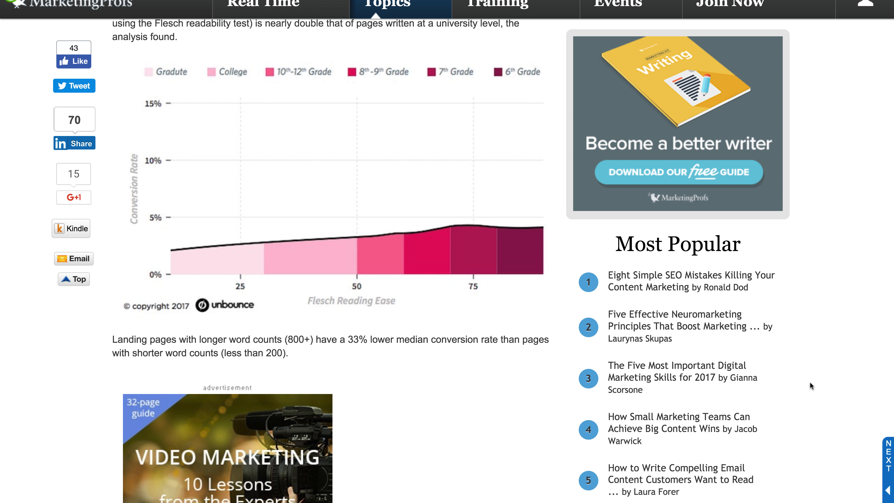
- Scroll on to the industry conversion chart, then move to the LSA Insider digital agencies article
scroll("down", 3)
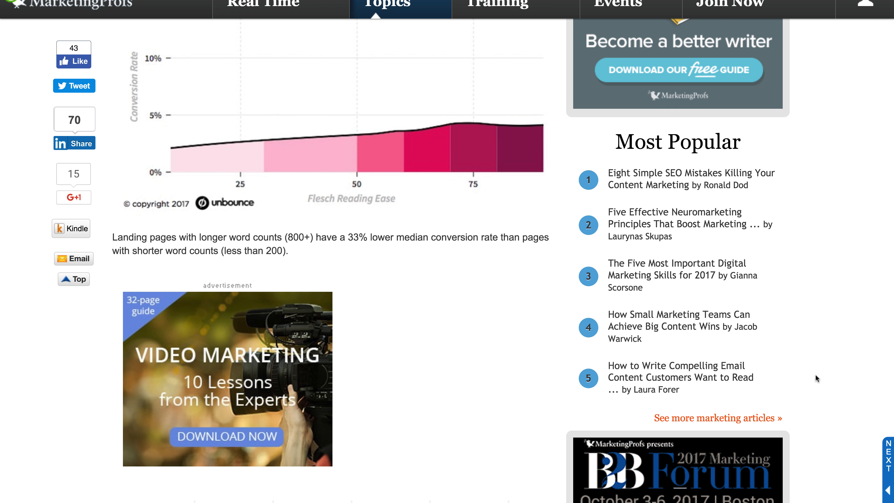
scroll("down", 3)
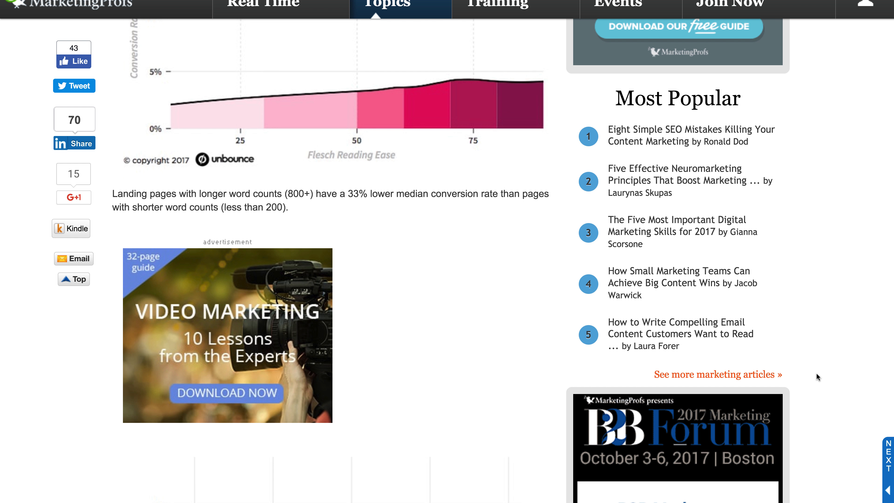
scroll("down", 3)
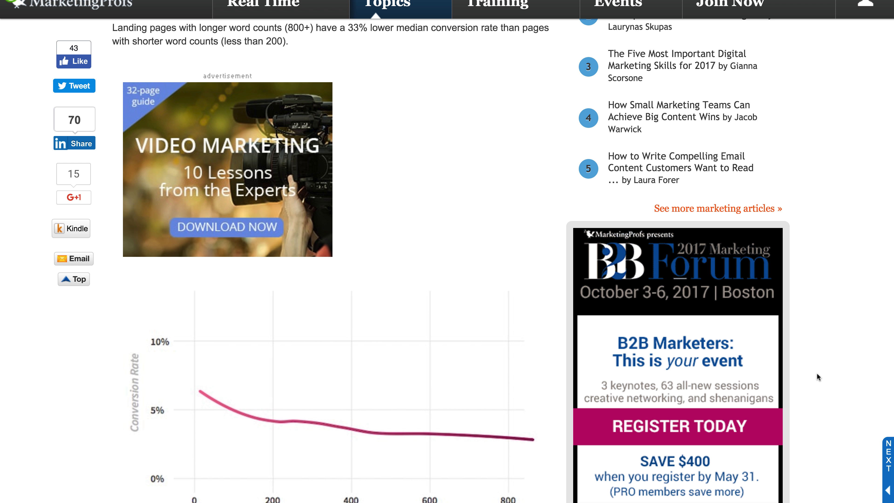
scroll("down", 3)
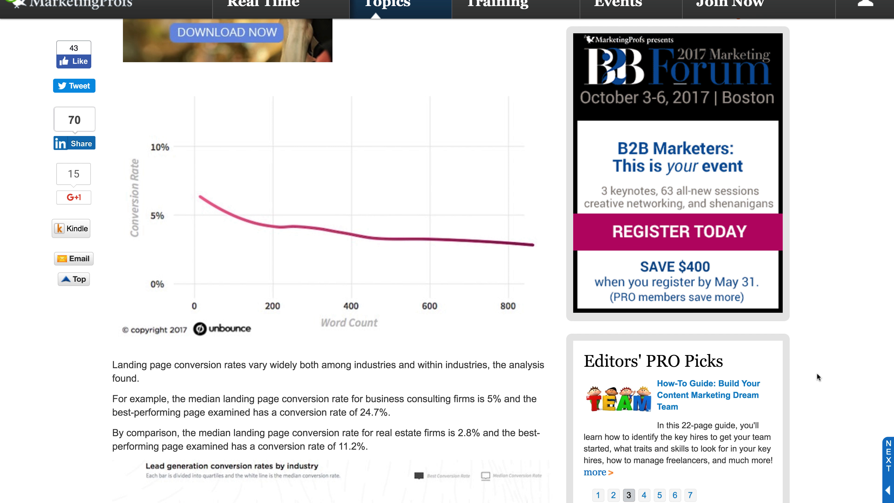
scroll("down", 3)
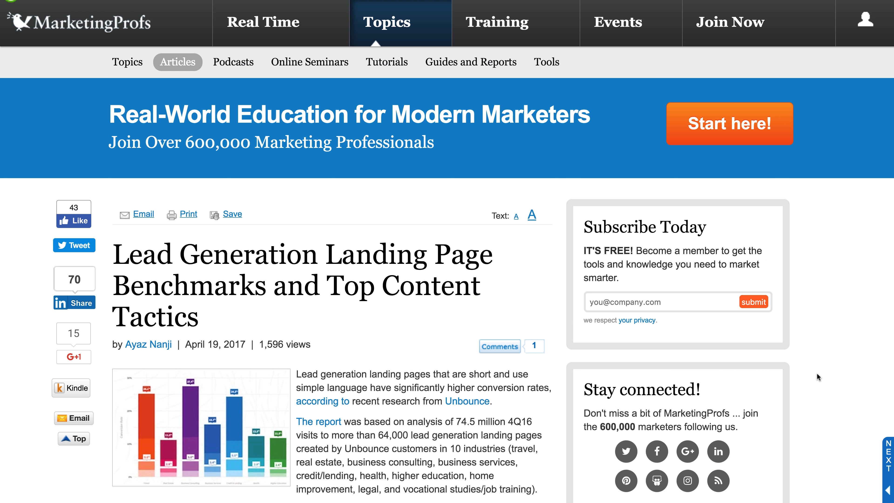
scroll("down", 3)
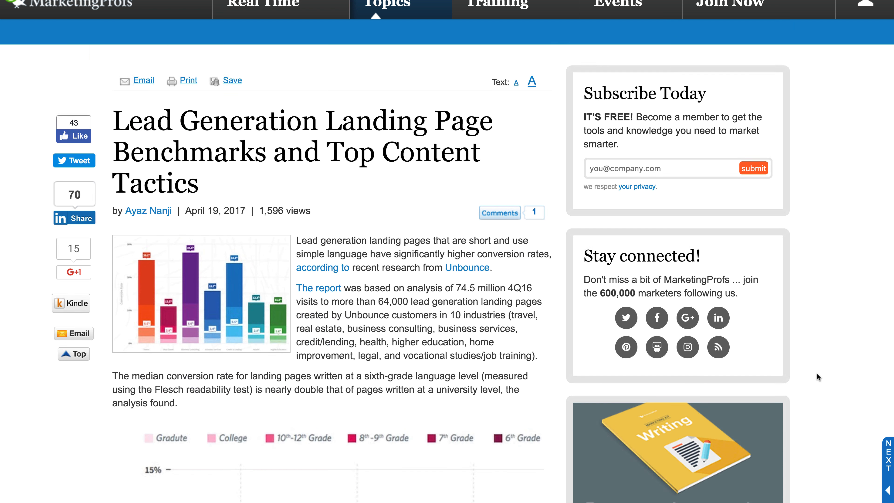
scroll("down", 3)
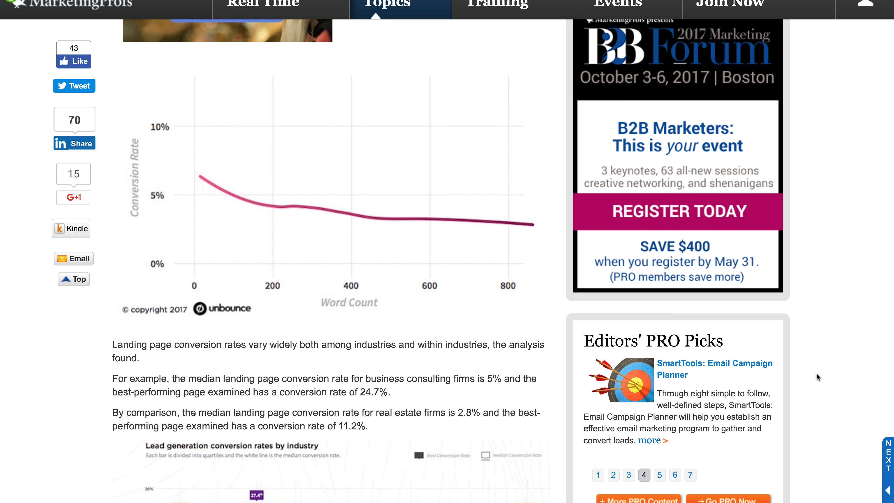
scroll("down", 3)
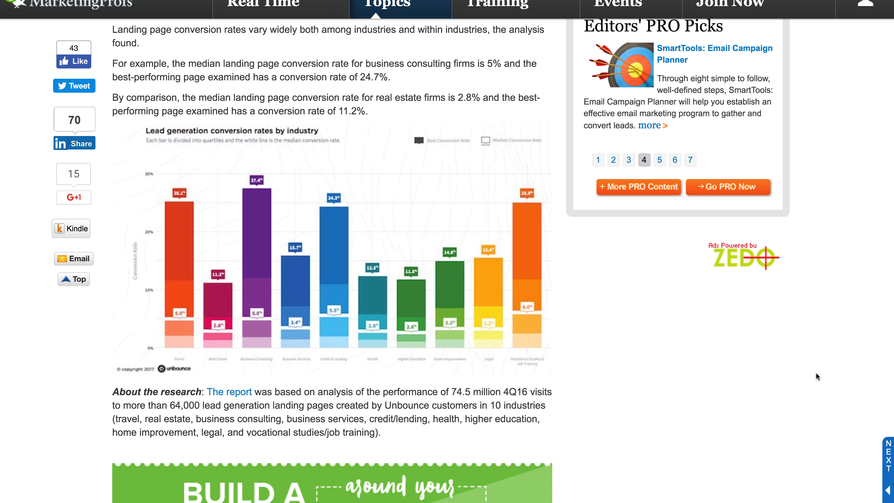
left_click(660, 160)
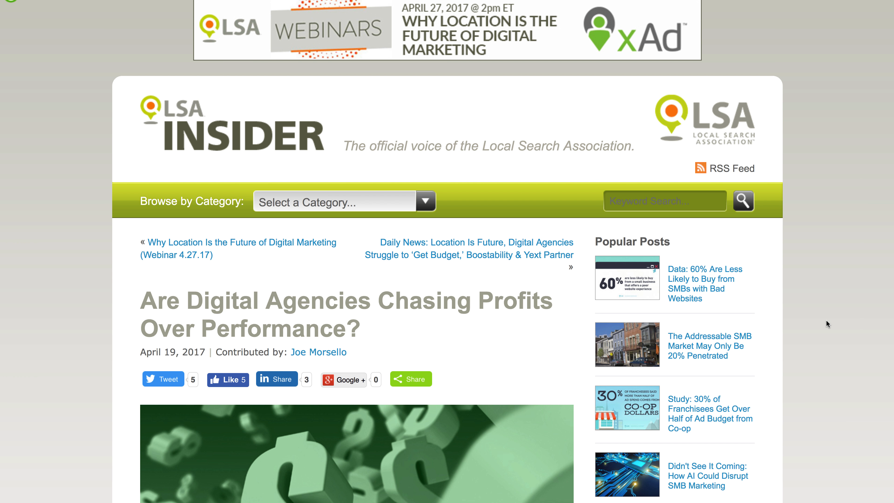
- Scroll the 'Are Digital Agencies Chasing Profits Over Performance?' article down to its closing paragraph on KPIs
scroll("down", 3)
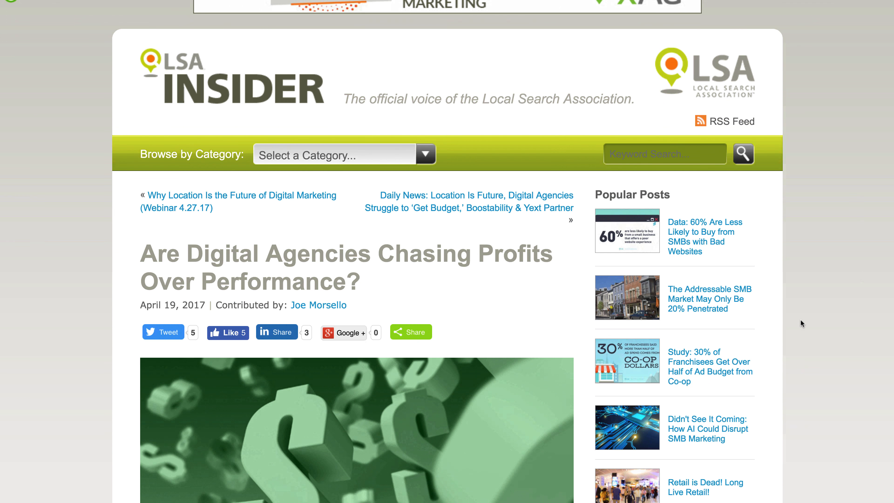
scroll("down", 3)
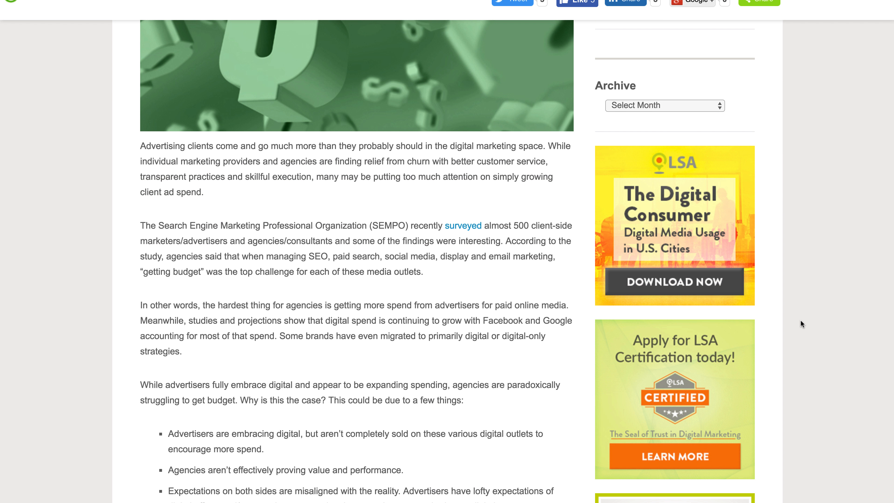
scroll("down", 3)
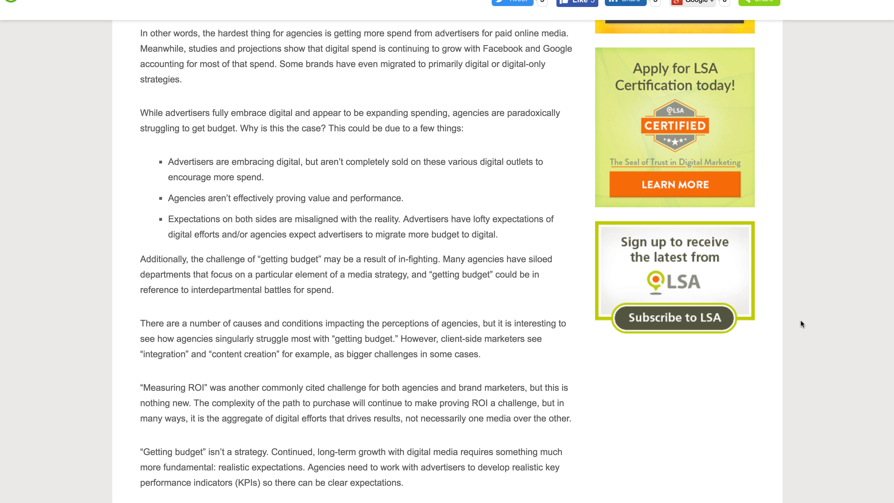
scroll("down", 3)
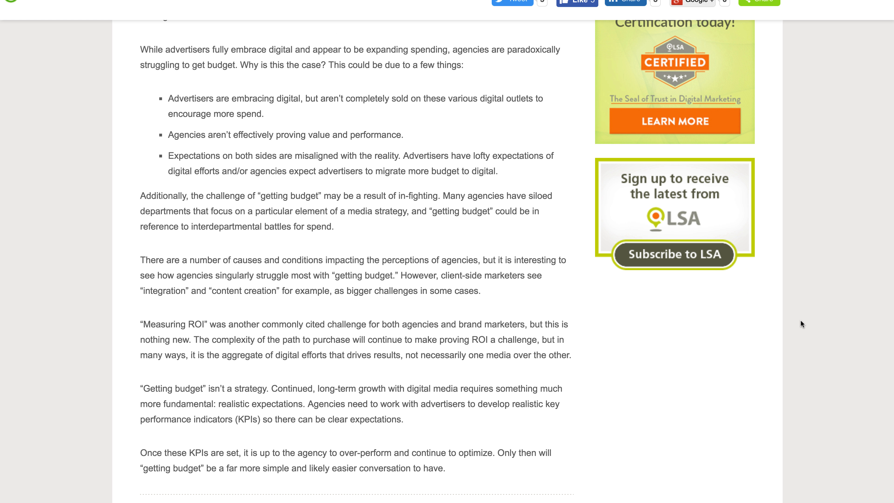